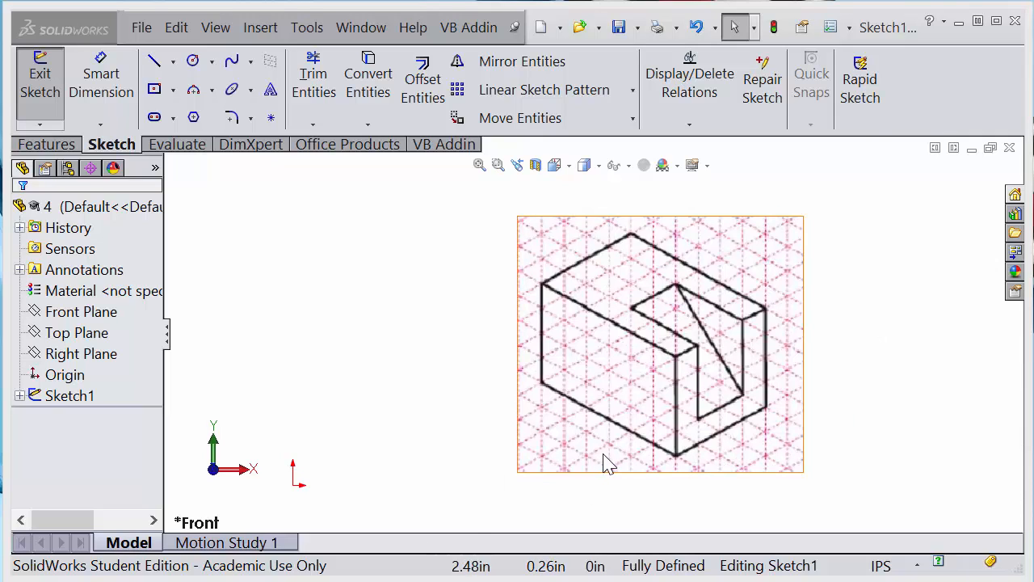
{"action": "mouse_move", "coordinate": [766, 424]}
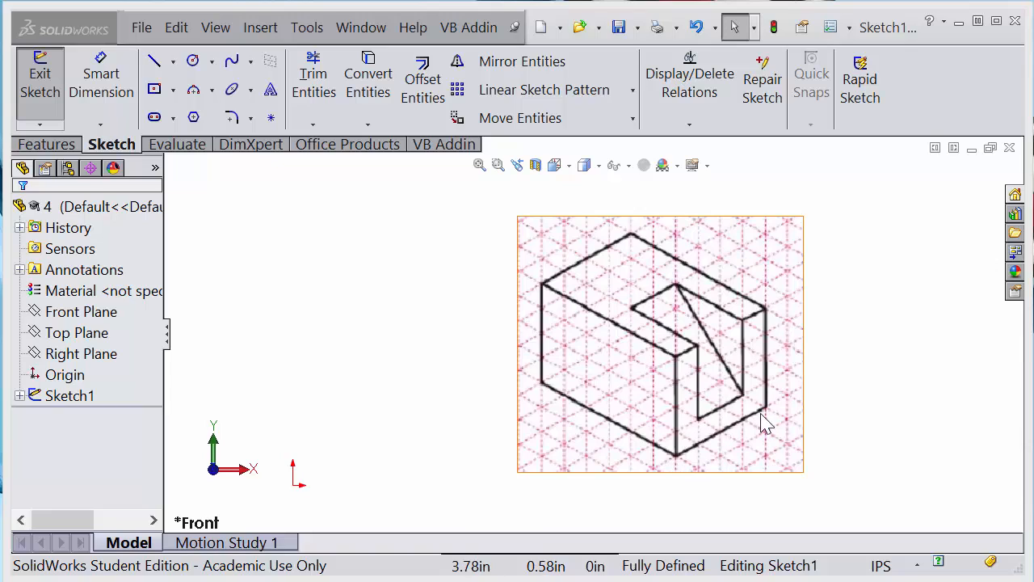
{"action": "mouse_move", "coordinate": [671, 475]}
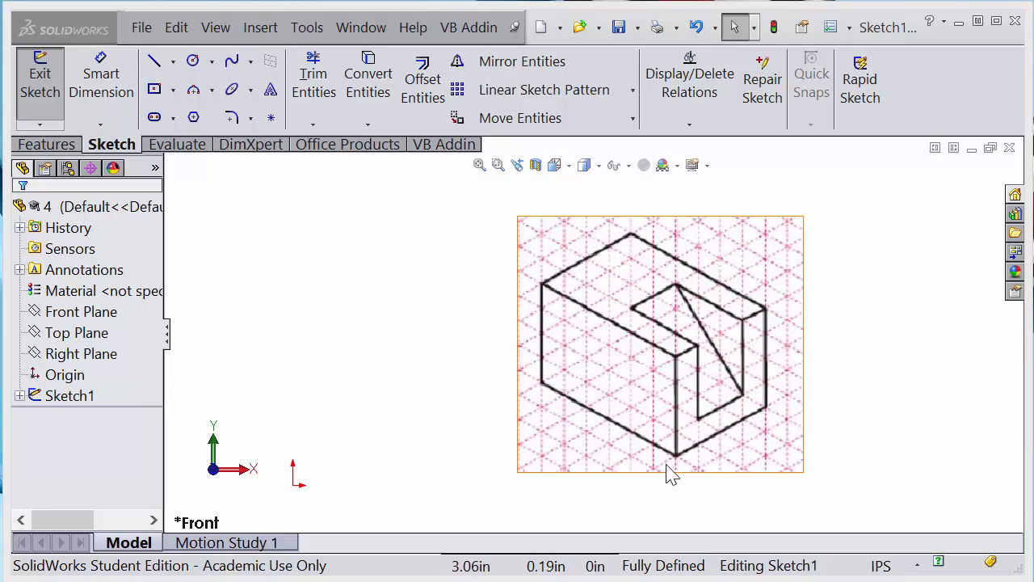
{"action": "mouse_move", "coordinate": [632, 449]}
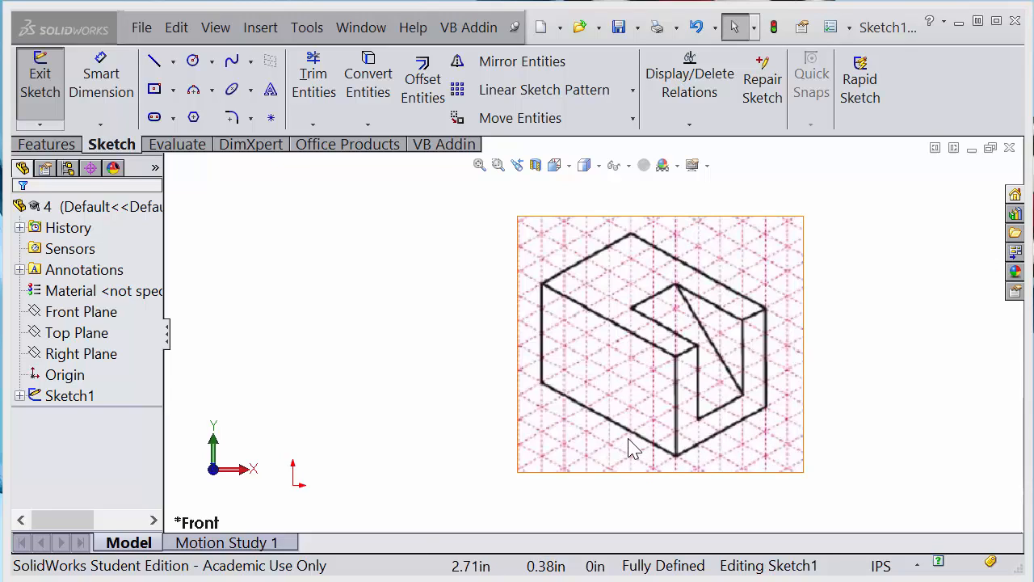
{"action": "mouse_move", "coordinate": [677, 290]}
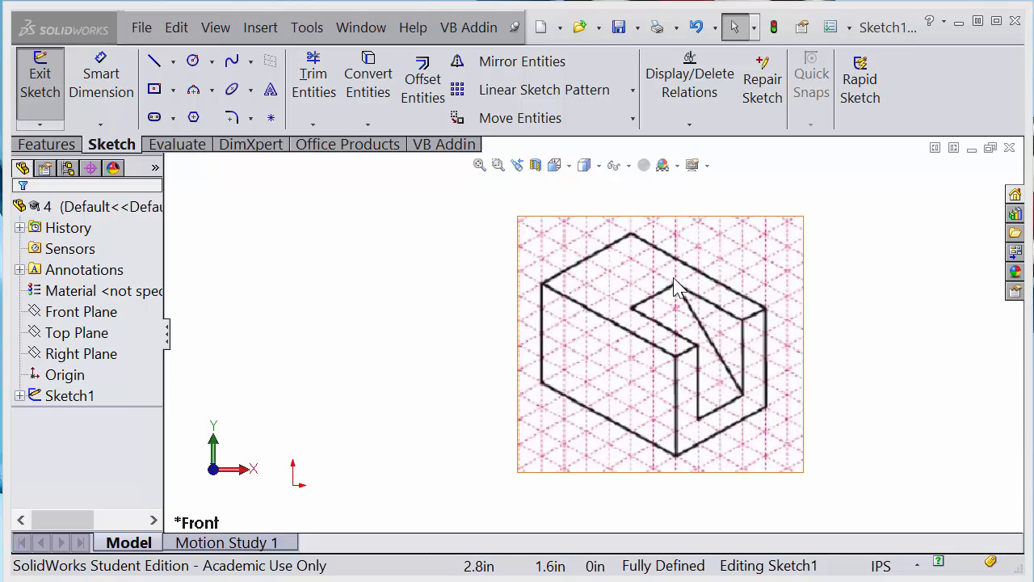
{"action": "mouse_move", "coordinate": [740, 393]}
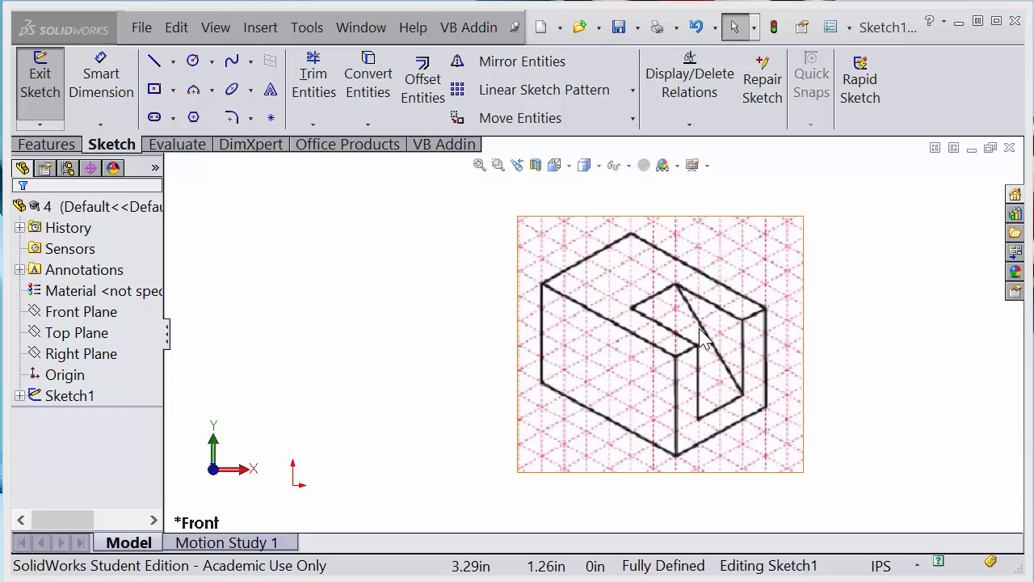
{"action": "mouse_move", "coordinate": [708, 345]}
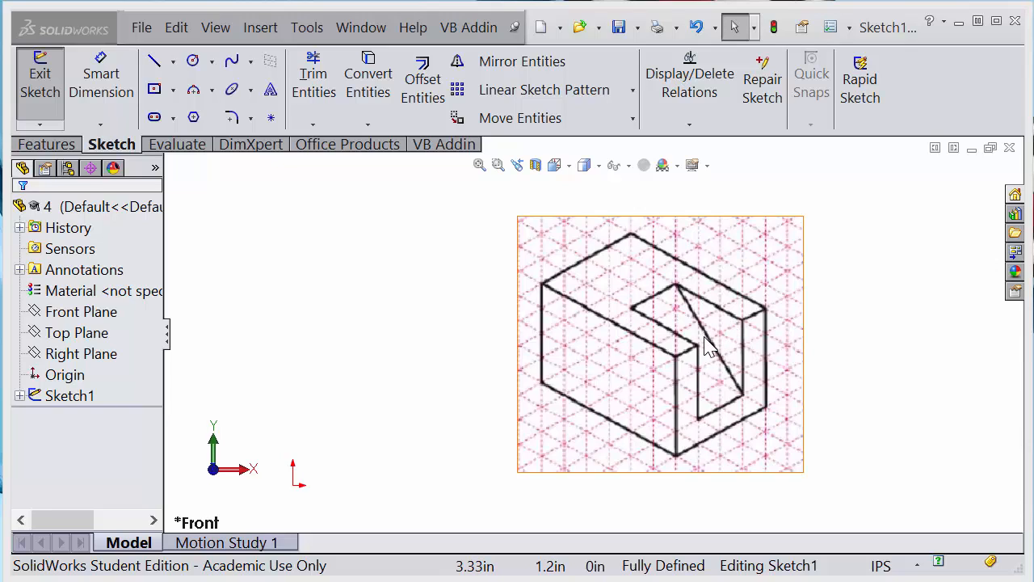
{"action": "mouse_move", "coordinate": [653, 412]}
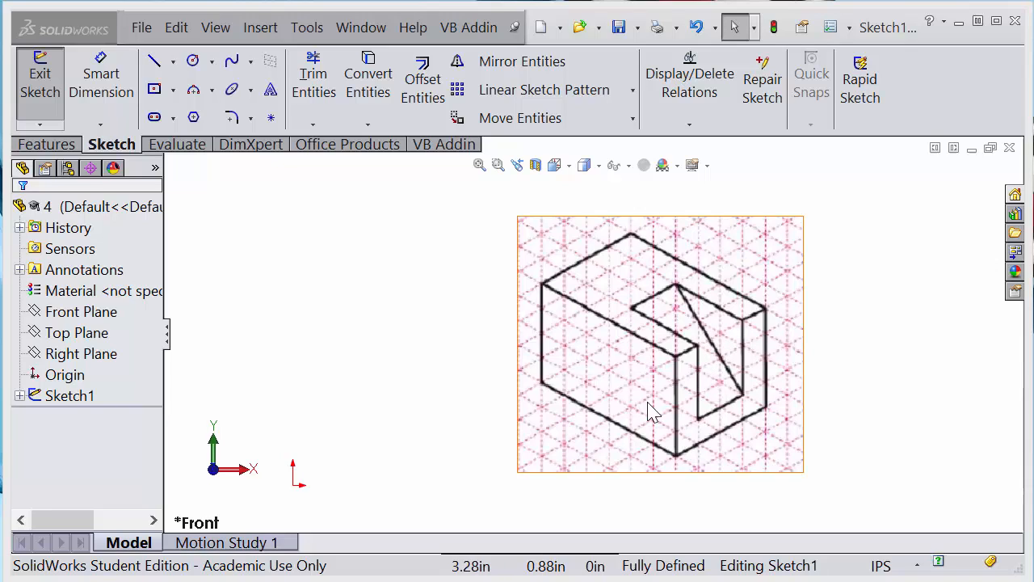
{"action": "mouse_move", "coordinate": [758, 353]}
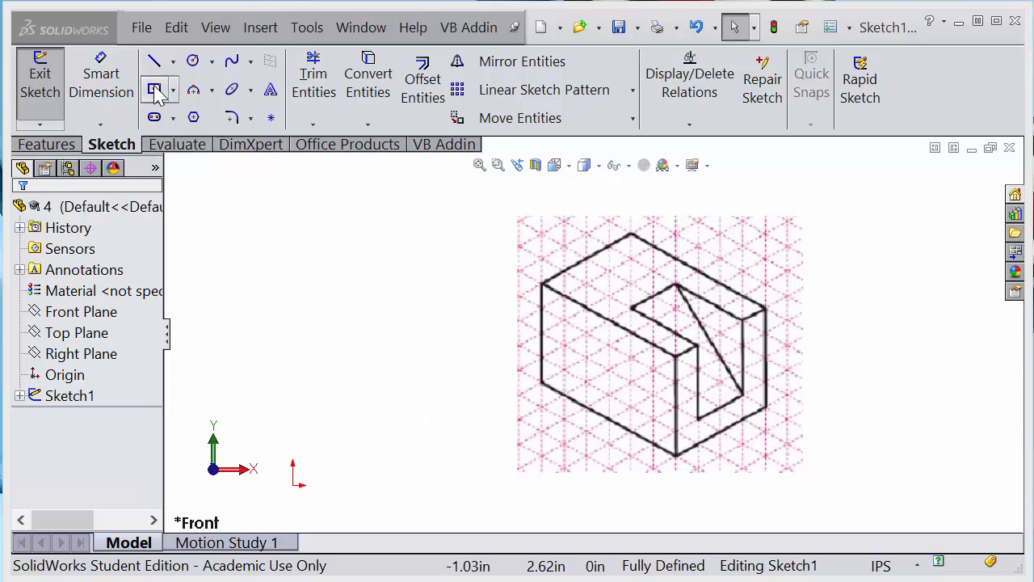
- Sketch a corner rectangle from the origin and dimension its width to 1.50 in
{"action": "left_click", "coordinate": [155, 89]}
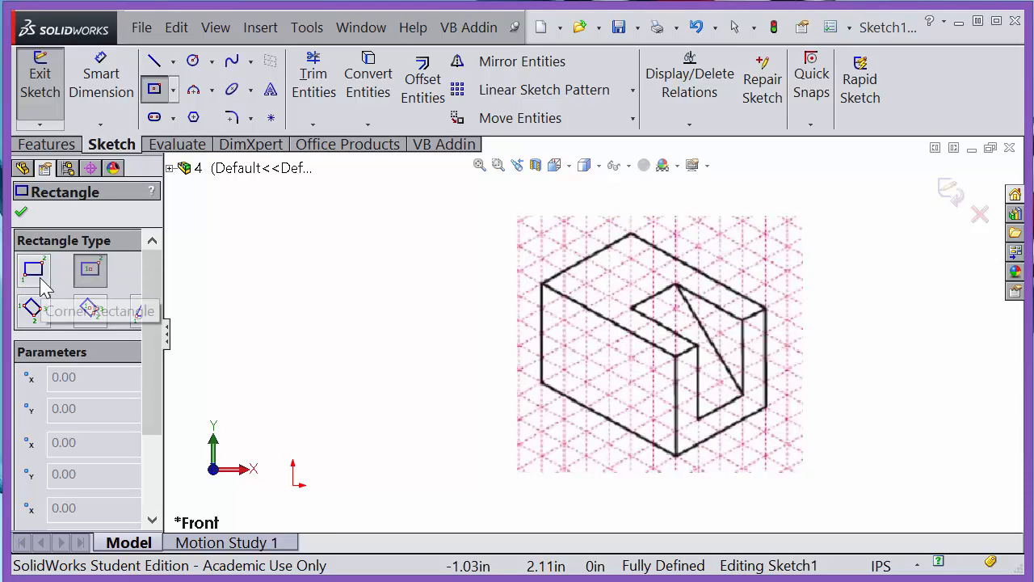
{"action": "left_click", "coordinate": [34, 268]}
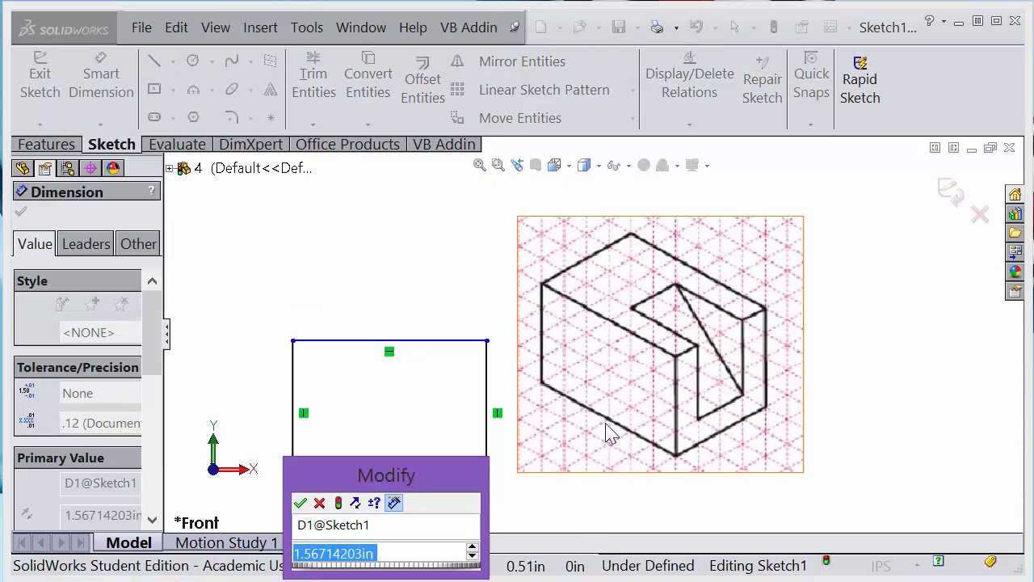
{"action": "mouse_move", "coordinate": [634, 443]}
{"action": "type", "text": "6"}
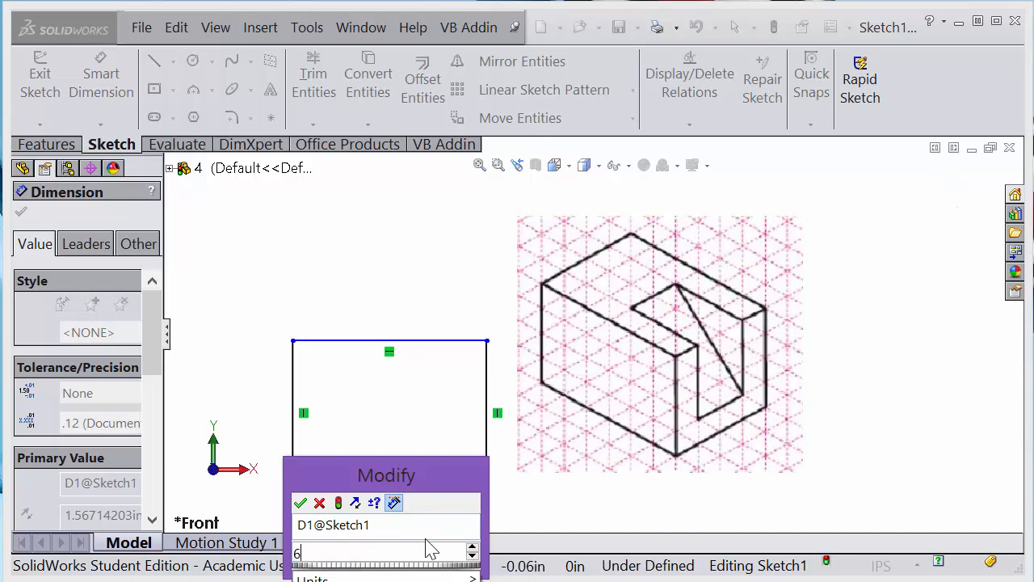
{"action": "type", "text": "*"}
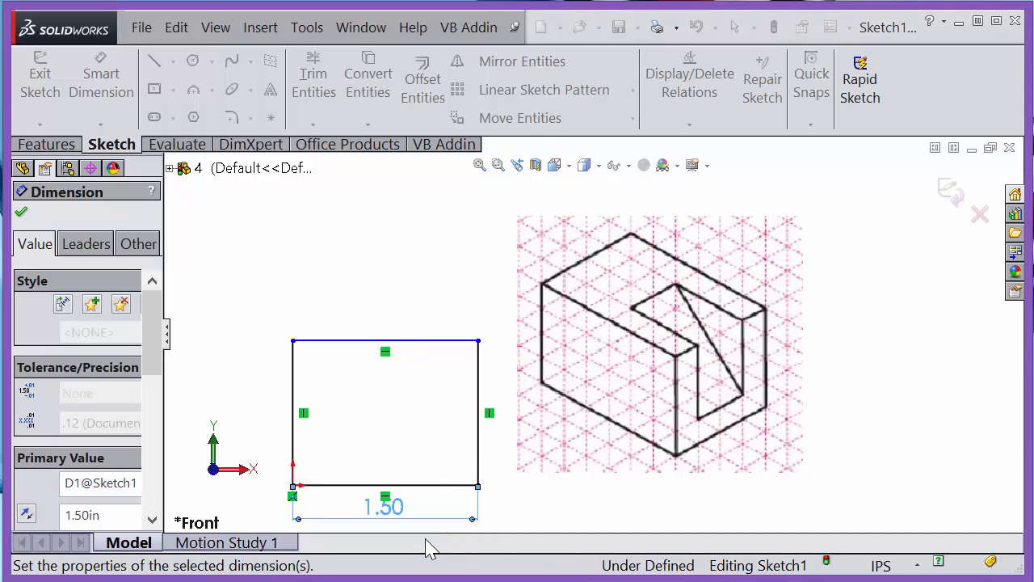
{"action": "mouse_move", "coordinate": [534, 362]}
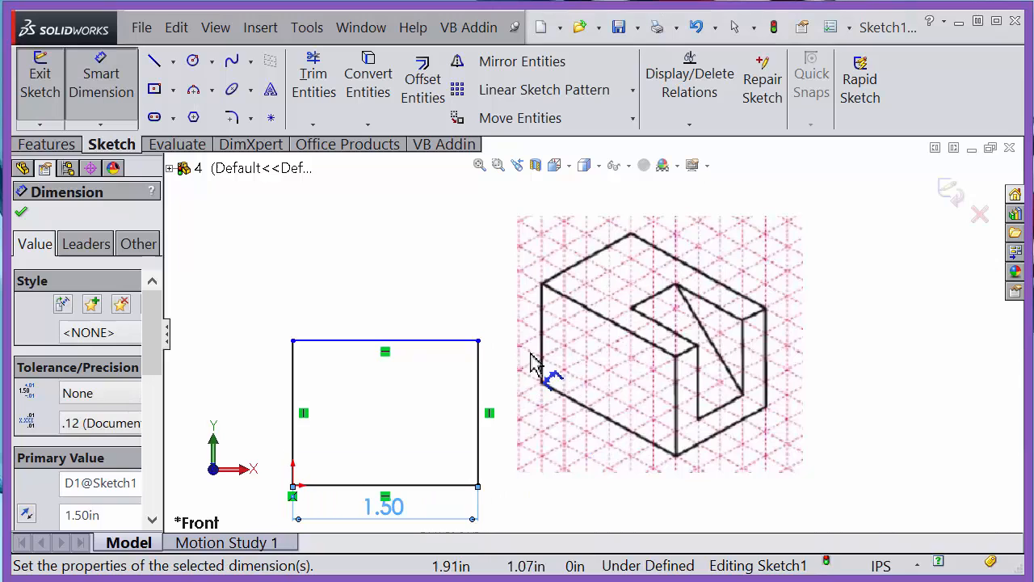
- Dimension the rectangle's height to 1.00 in so the sketch is fully defined
{"action": "left_click", "coordinate": [23, 213]}
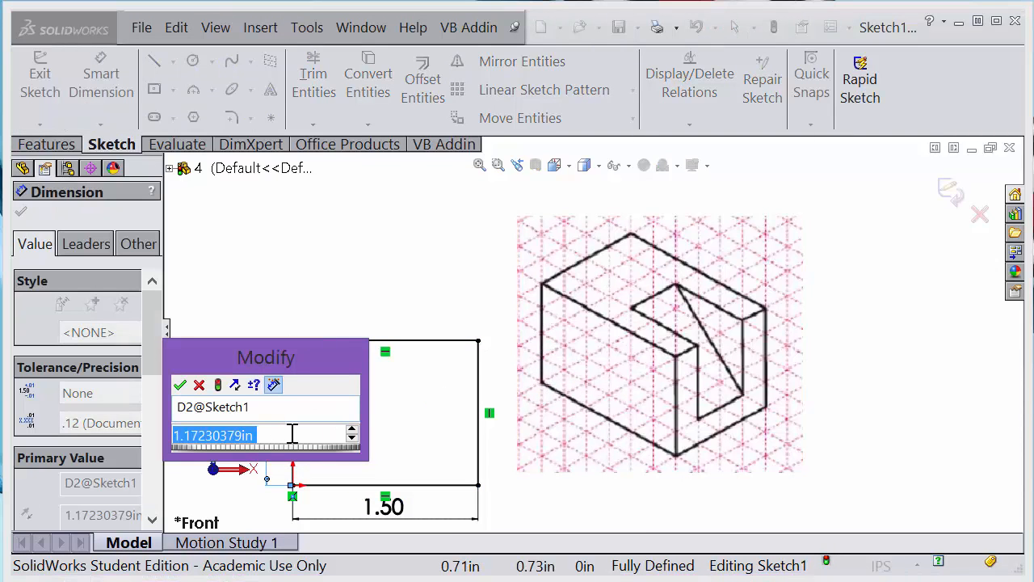
{"action": "left_click", "coordinate": [181, 384]}
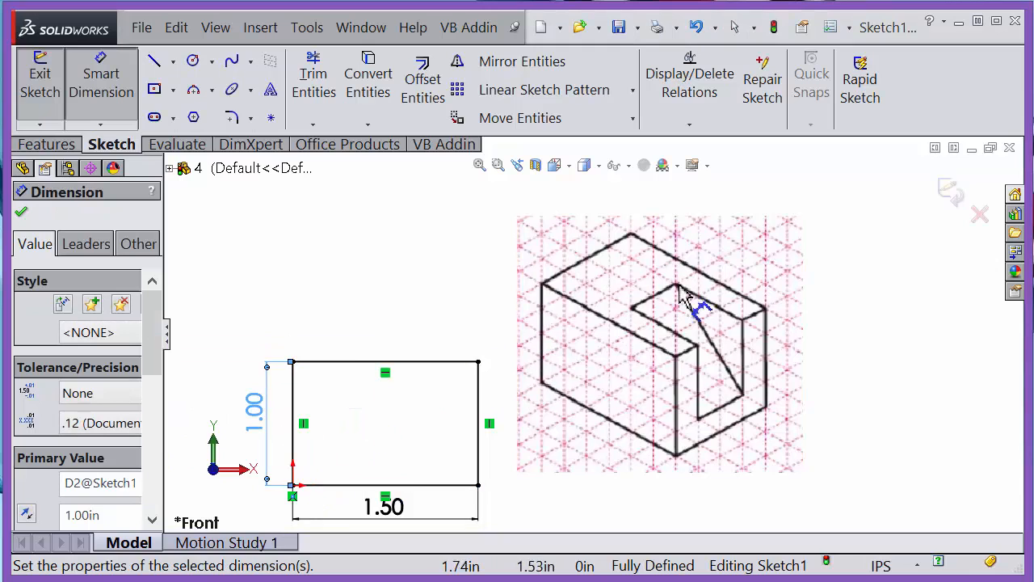
{"action": "left_click", "coordinate": [47, 144]}
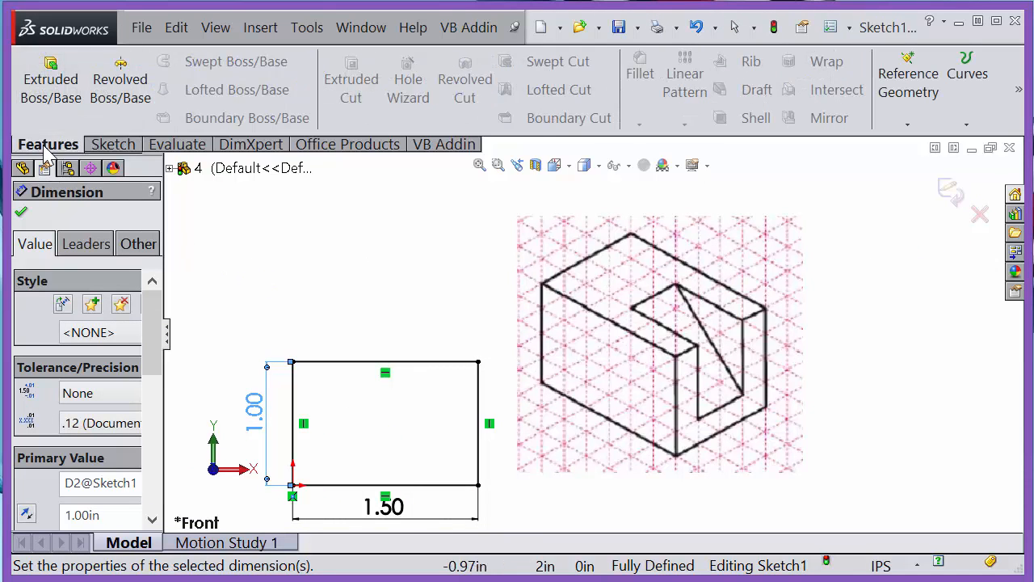
- Start an Extruded Boss/Base on the rectangle sketch
{"action": "left_click", "coordinate": [51, 77]}
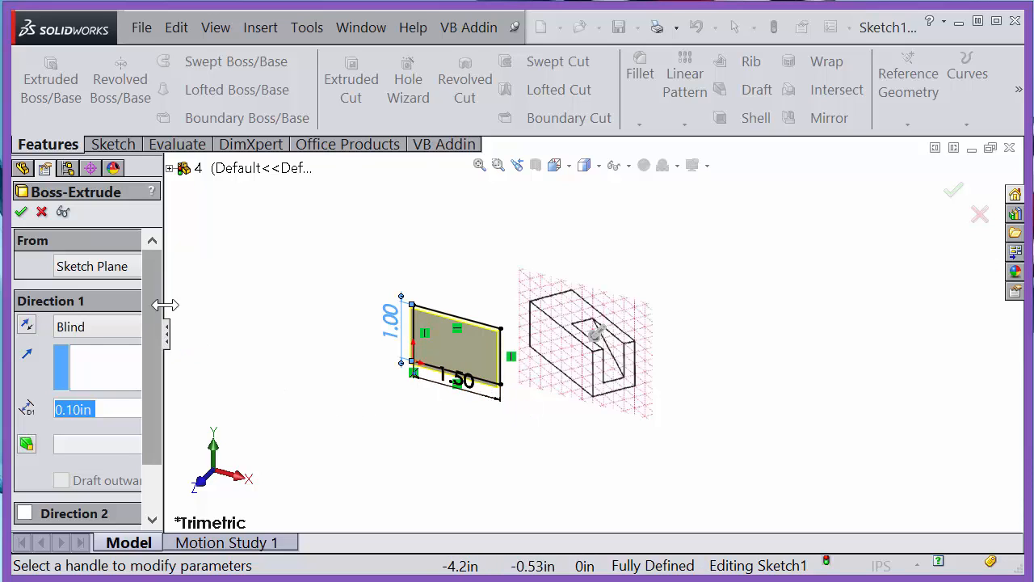
{"action": "mouse_move", "coordinate": [617, 369]}
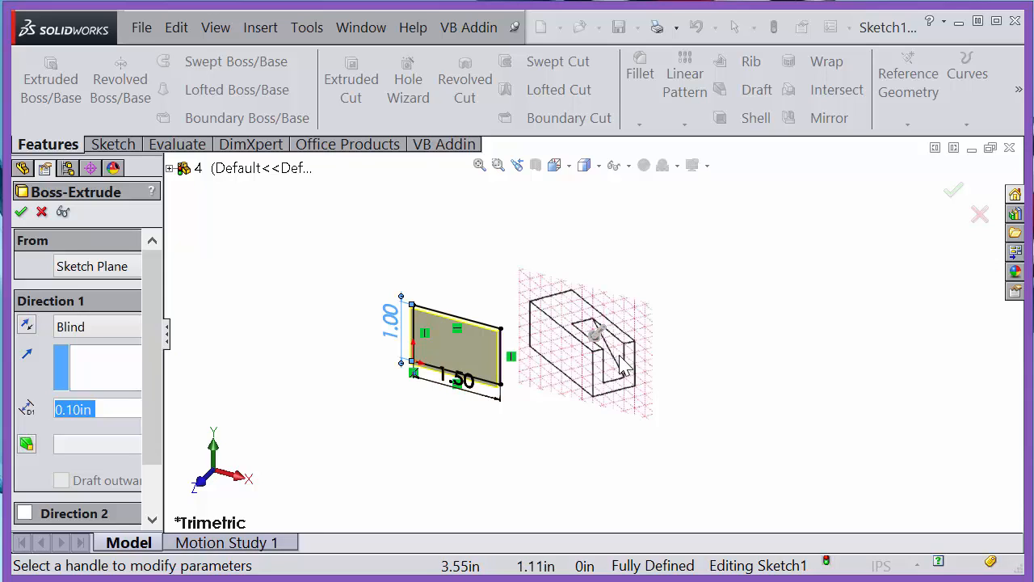
{"action": "mouse_move", "coordinate": [359, 414]}
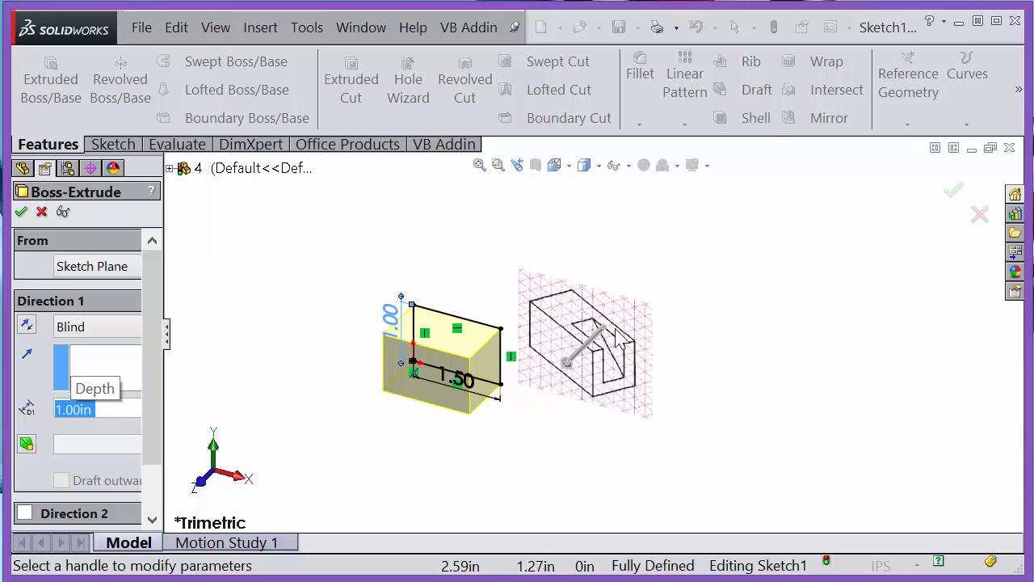
{"action": "mouse_move", "coordinate": [644, 346]}
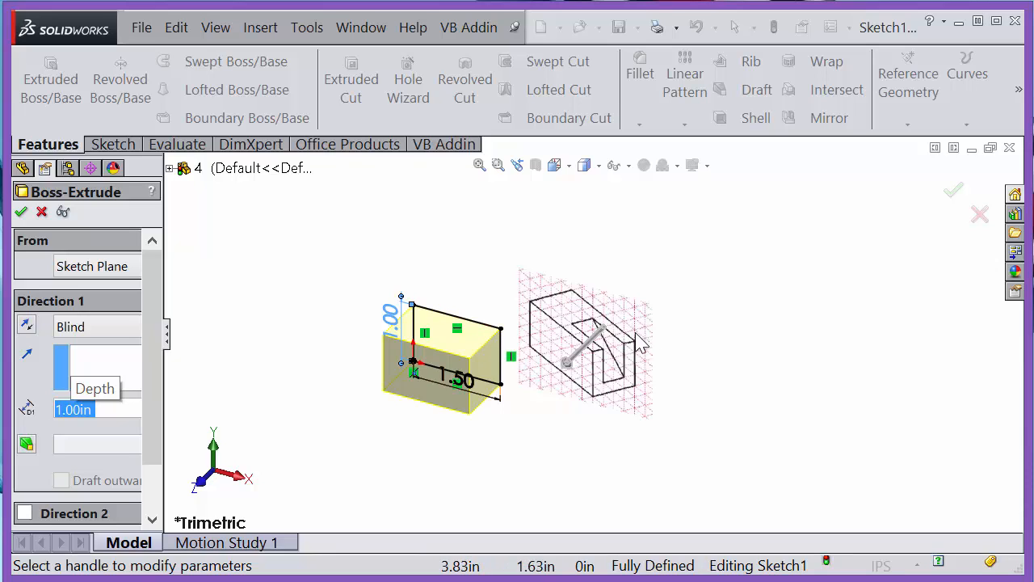
{"action": "mouse_move", "coordinate": [391, 423]}
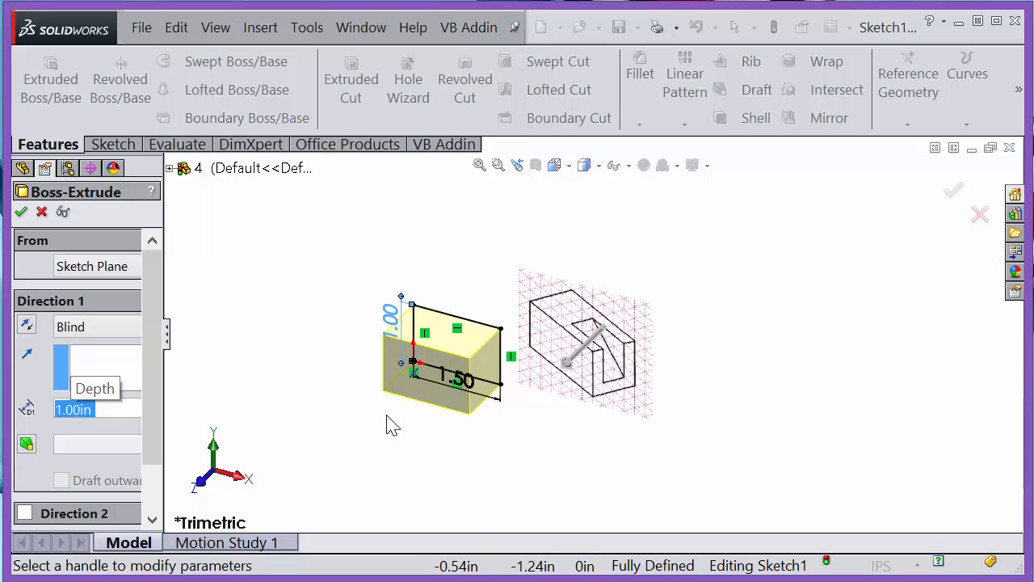
- Set the extrusion's end condition to Mid Plane so it grows equally both ways
{"action": "left_click", "coordinate": [97, 326]}
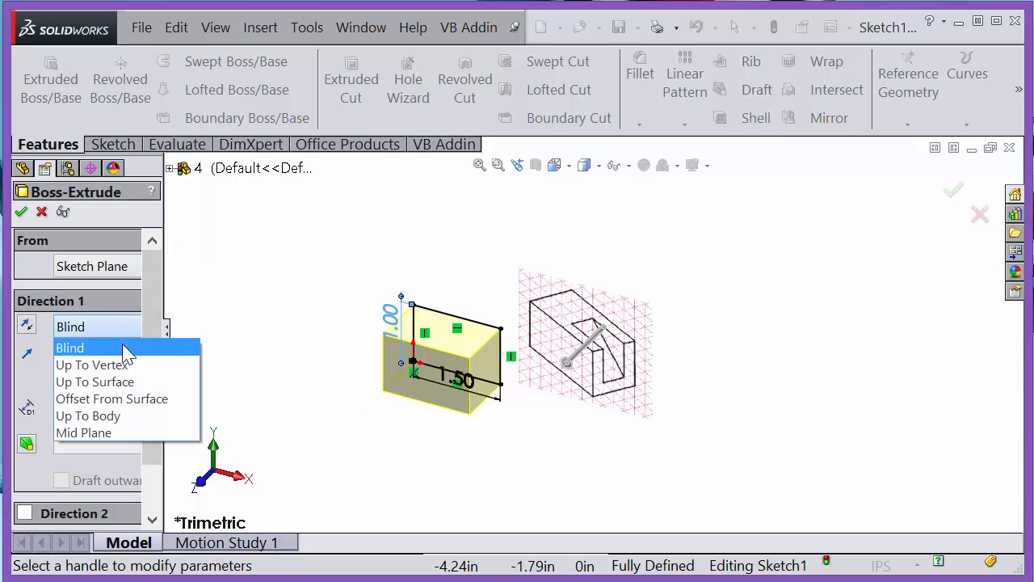
{"action": "left_click", "coordinate": [84, 433]}
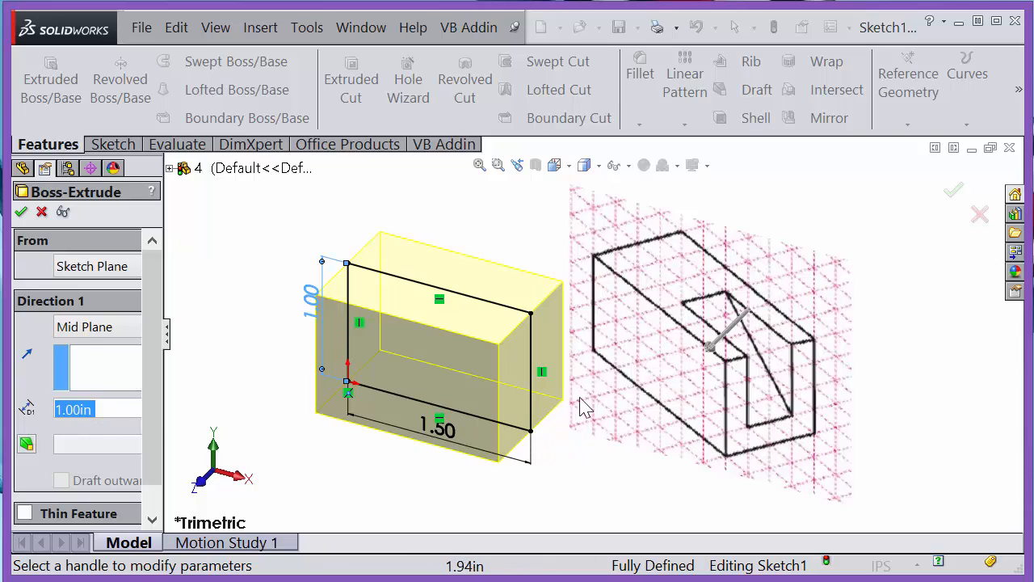
{"action": "mouse_move", "coordinate": [559, 452]}
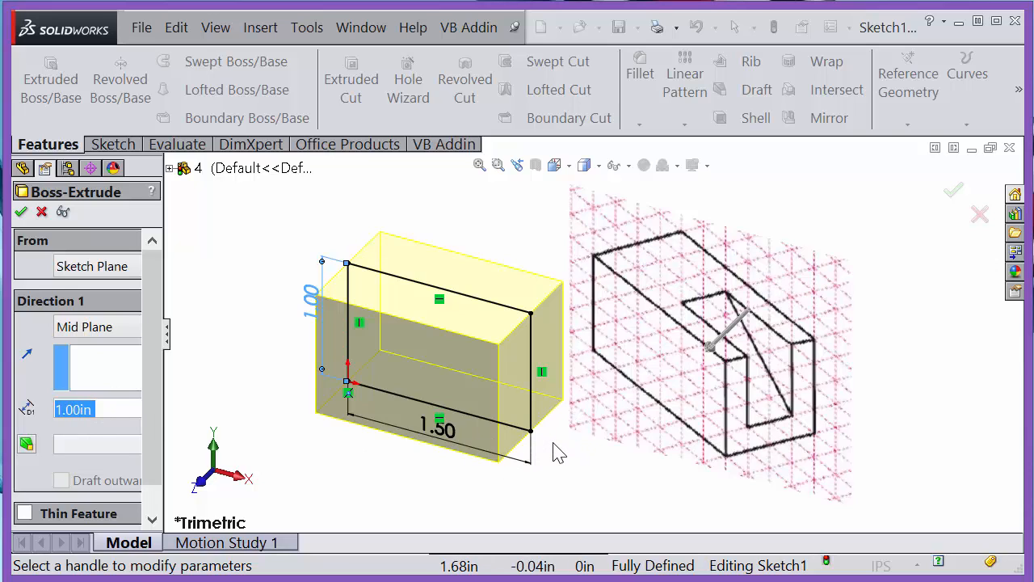
{"action": "mouse_move", "coordinate": [517, 472]}
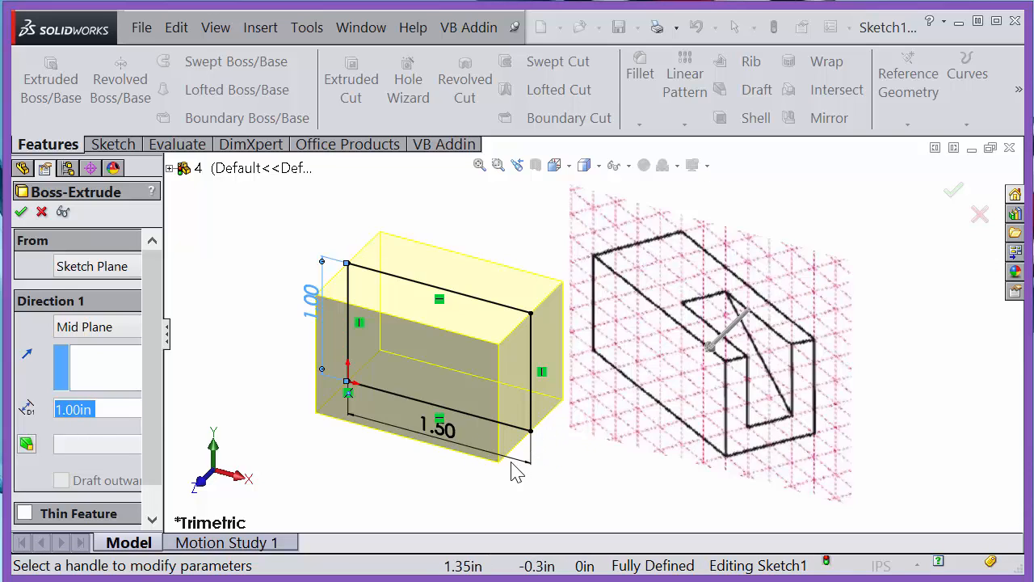
{"action": "mouse_move", "coordinate": [36, 229]}
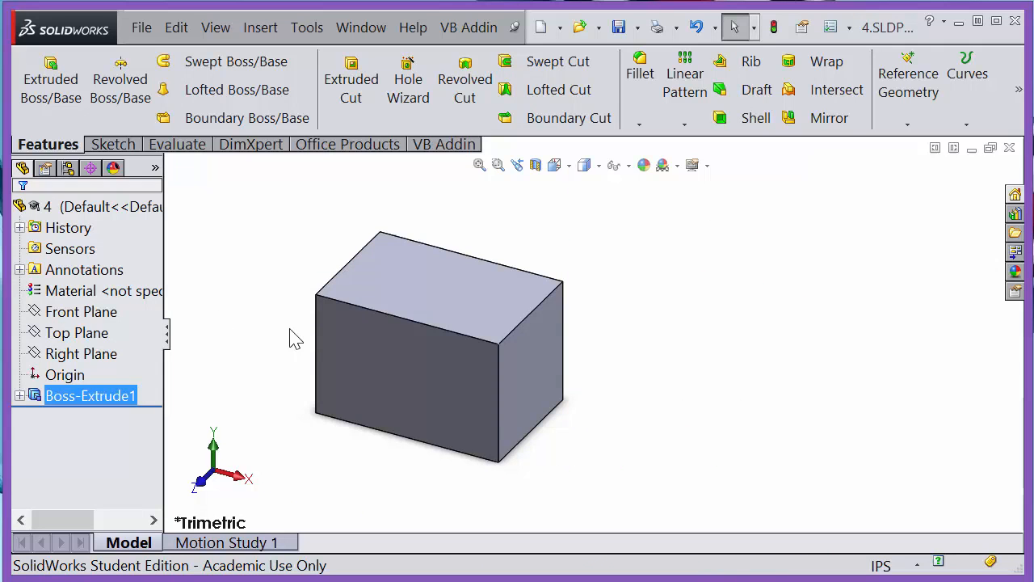
{"action": "left_click", "coordinate": [78, 333]}
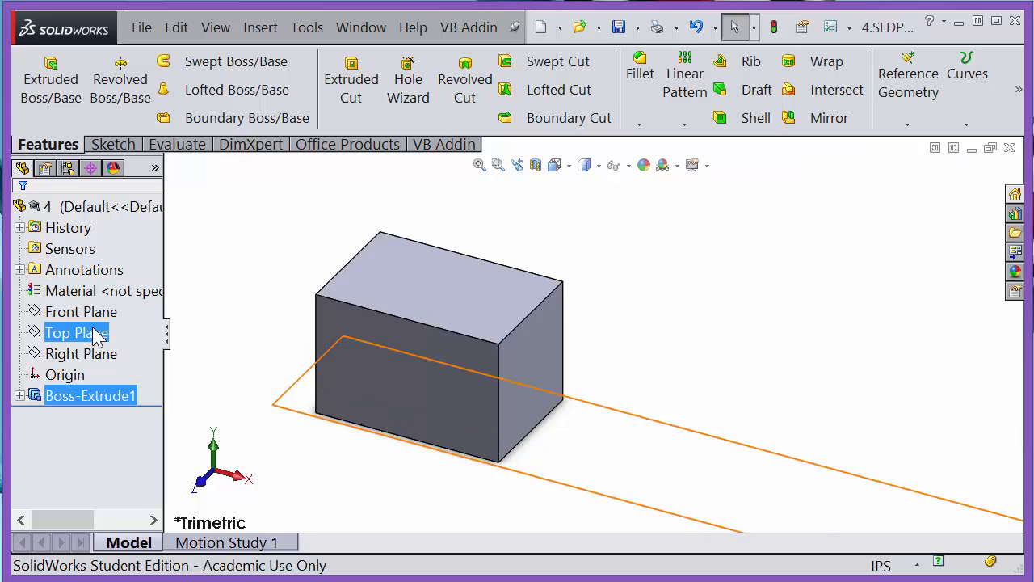
{"action": "left_click", "coordinate": [81, 310]}
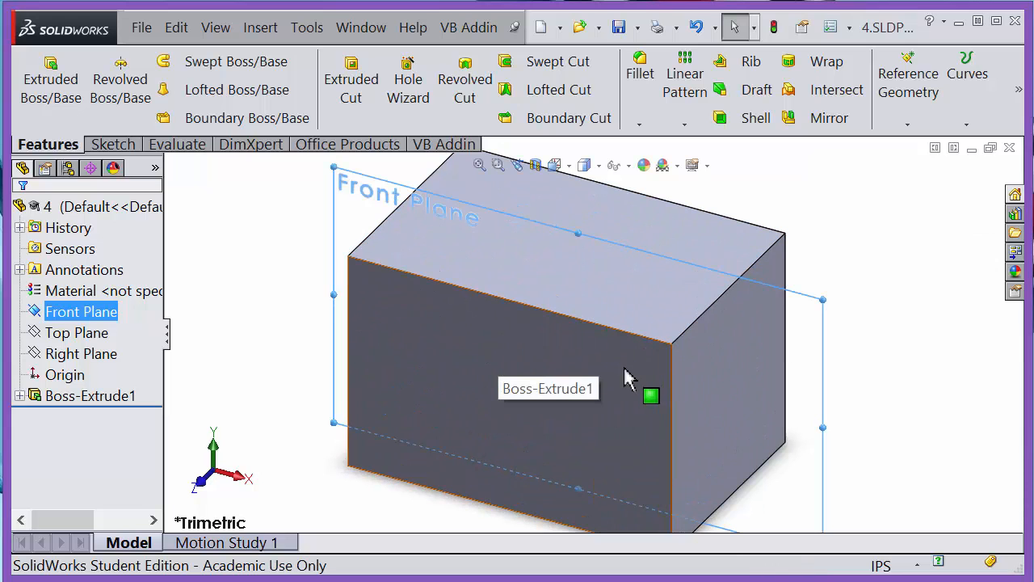
{"action": "left_click_drag", "start_coordinate": [630, 380], "coordinate": [566, 375]}
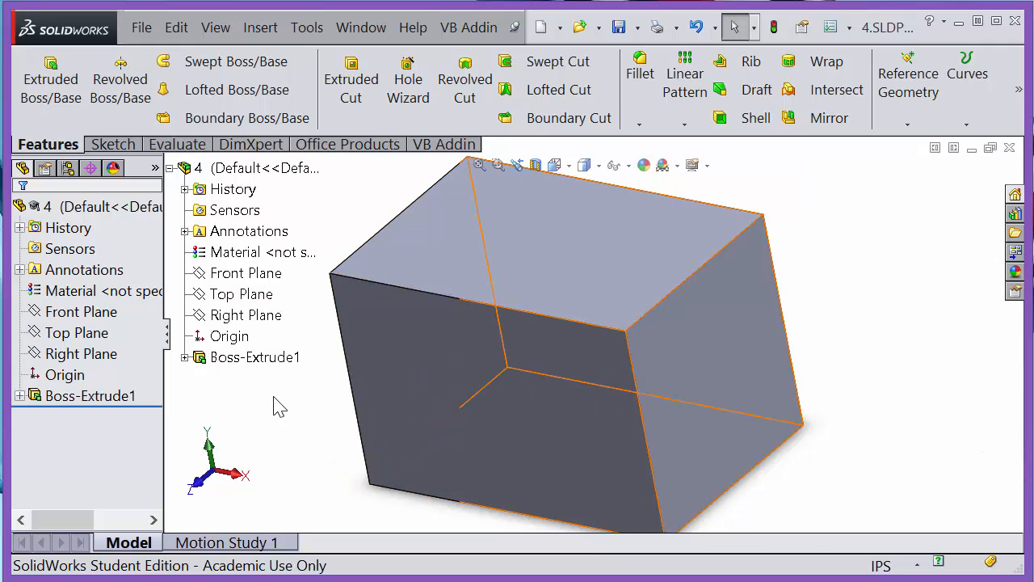
- Begin an Extruded Cut with its sketch on the Front Plane
{"action": "left_click", "coordinate": [81, 310]}
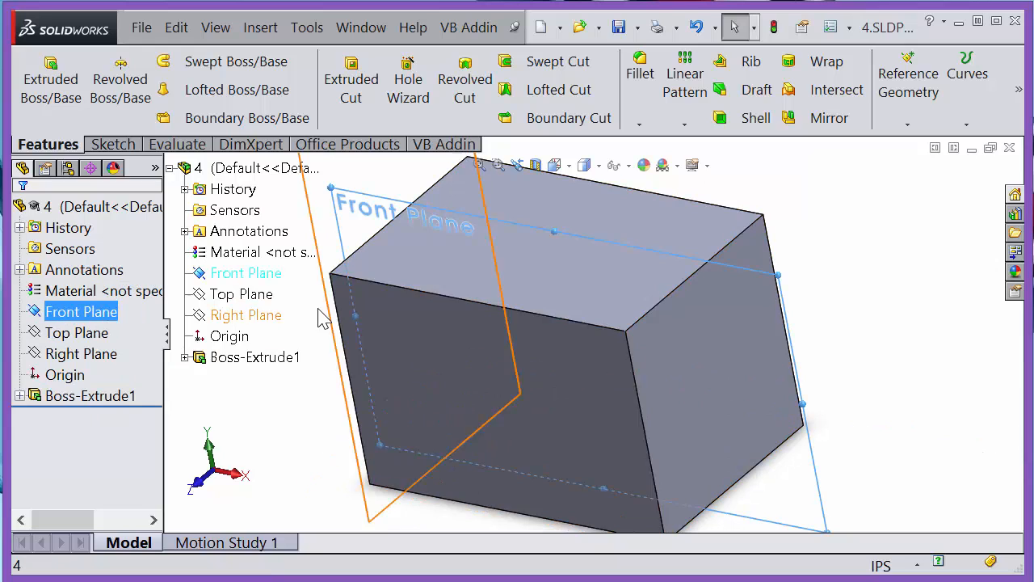
{"action": "mouse_move", "coordinate": [670, 290]}
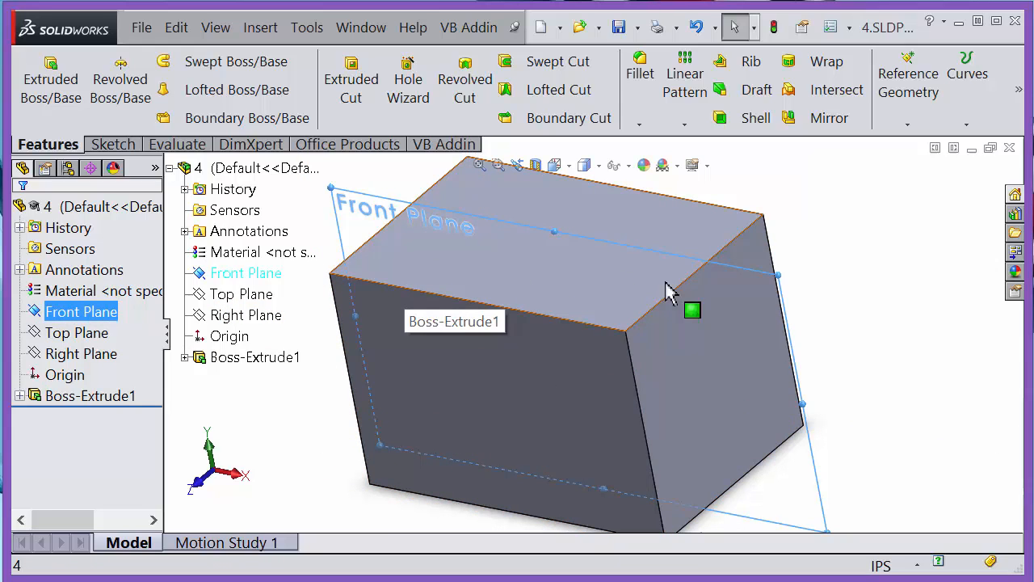
{"action": "mouse_move", "coordinate": [655, 335]}
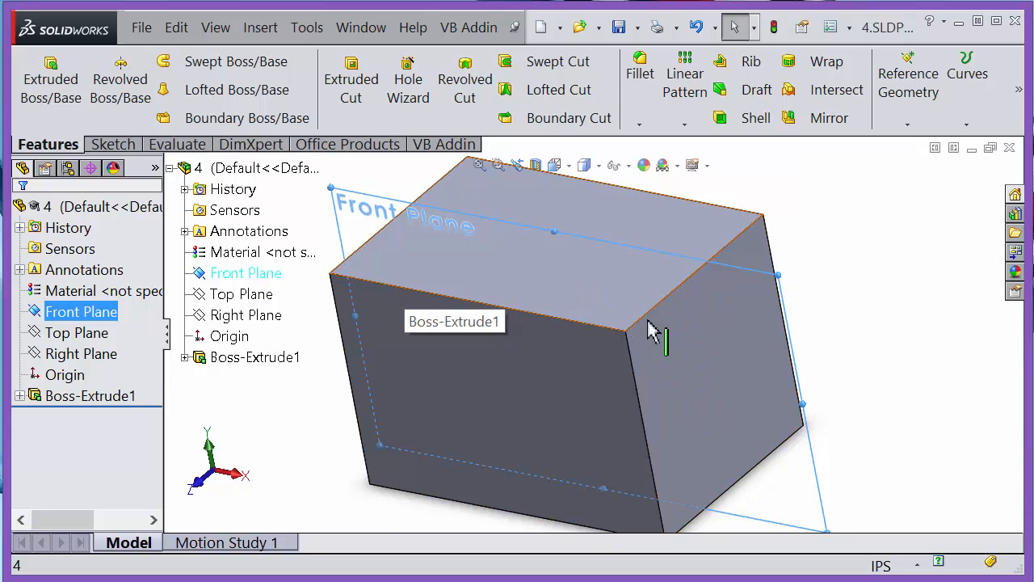
{"action": "mouse_move", "coordinate": [120, 129]}
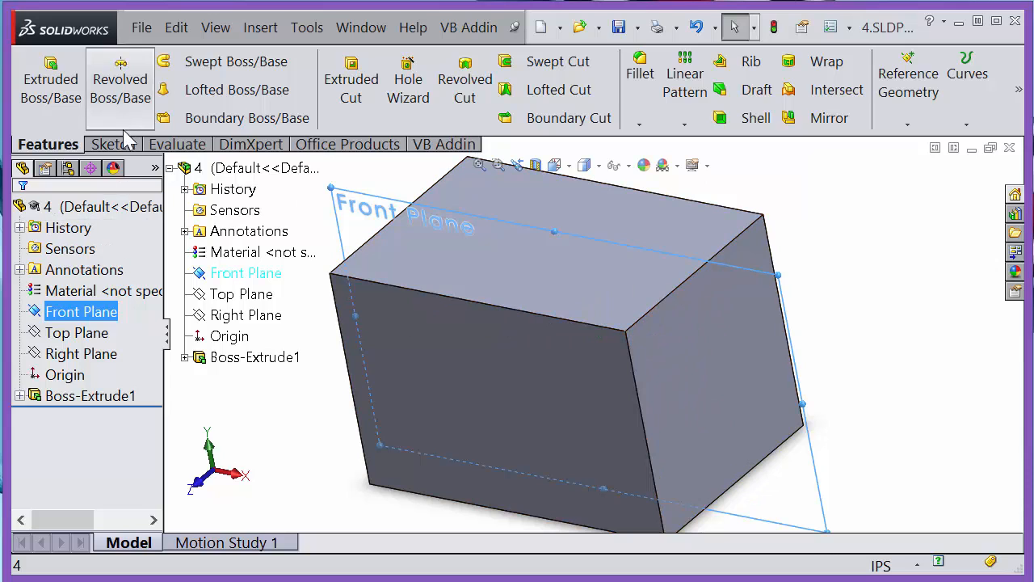
{"action": "mouse_move", "coordinate": [351, 77]}
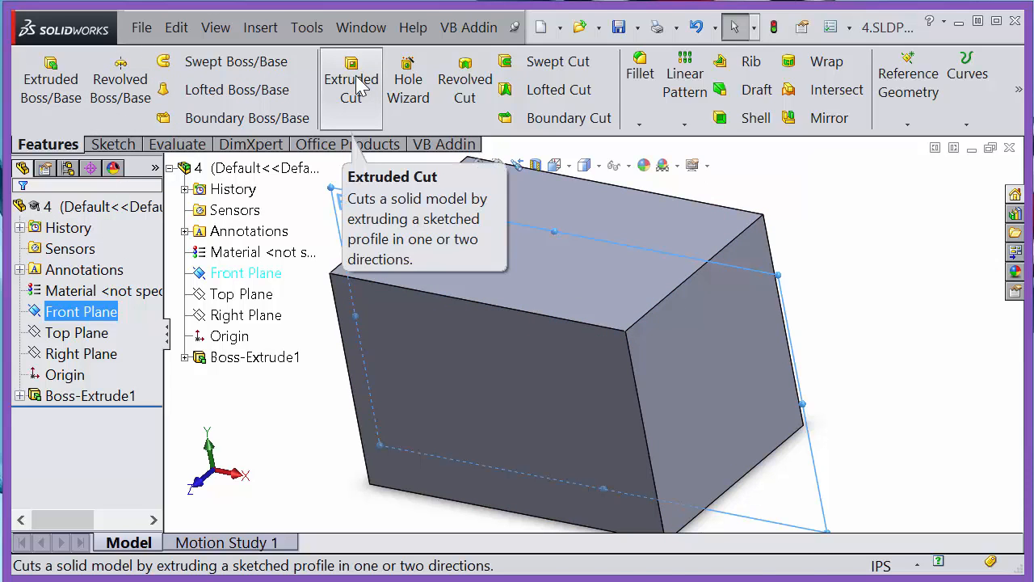
{"action": "left_click", "coordinate": [351, 78]}
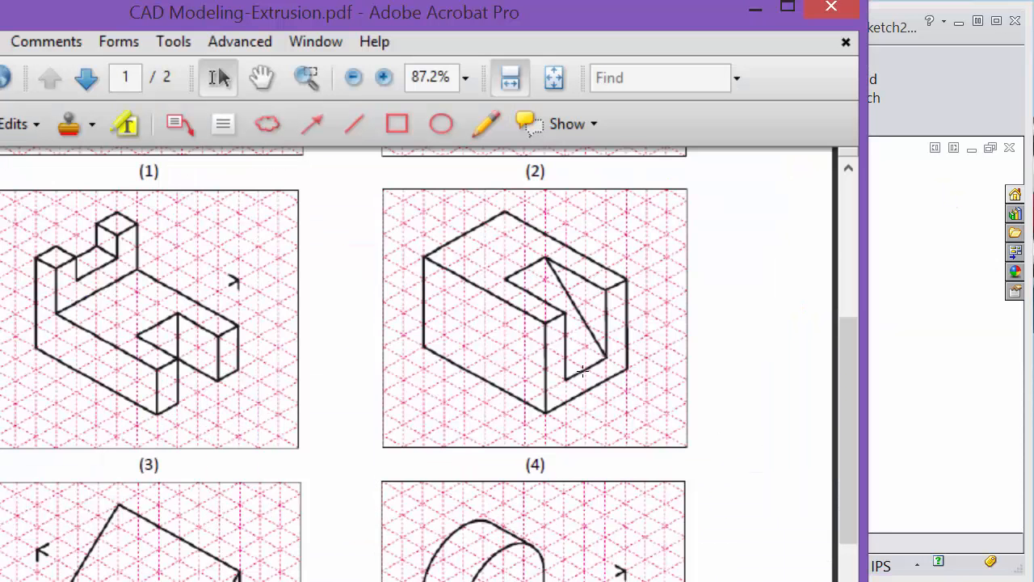
{"action": "mouse_move", "coordinate": [582, 281]}
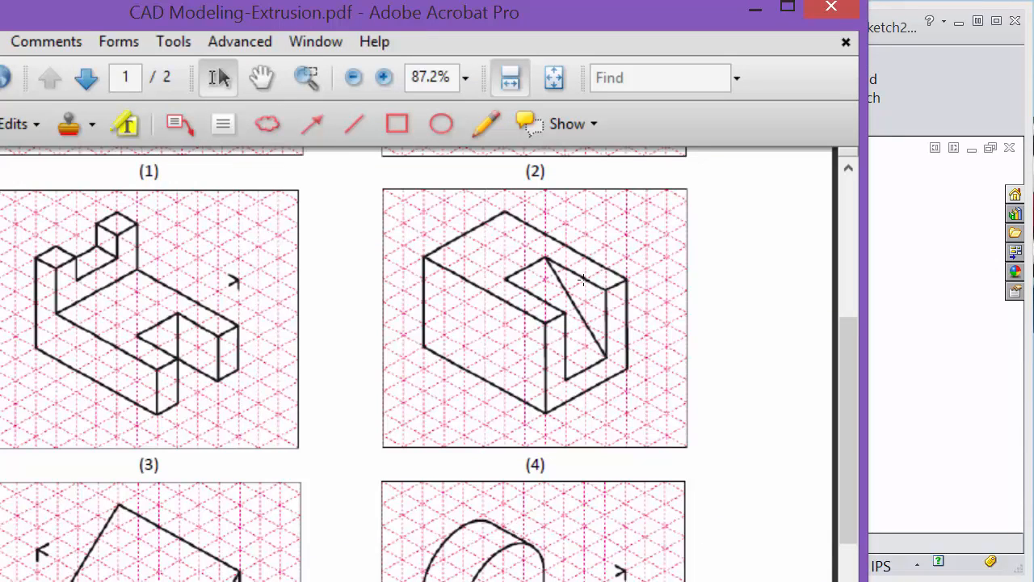
{"action": "mouse_move", "coordinate": [769, 39]}
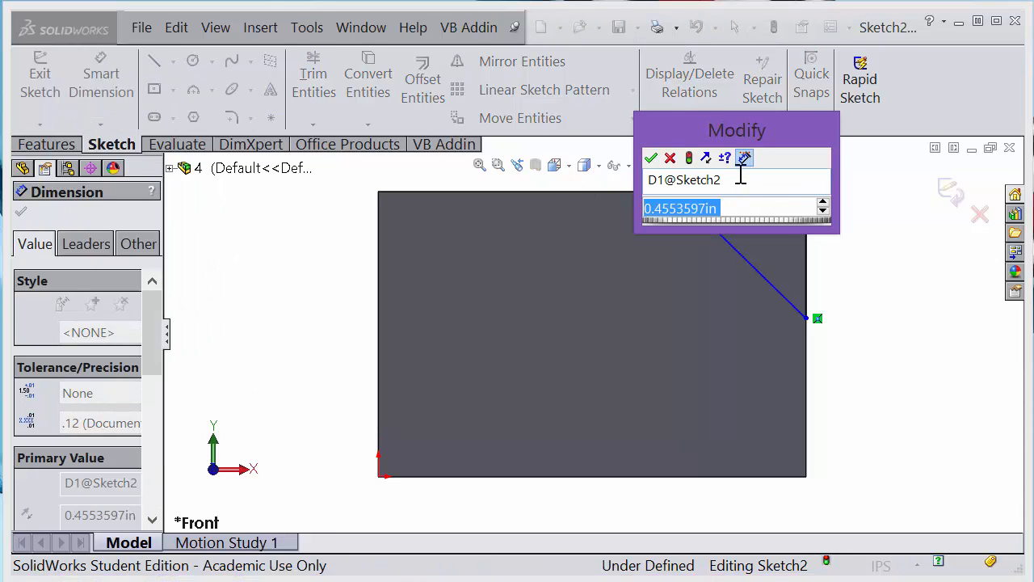
- Dimension both triangle legs, top and vertical, to 0.75 in each
{"action": "type", "text": "3*"}
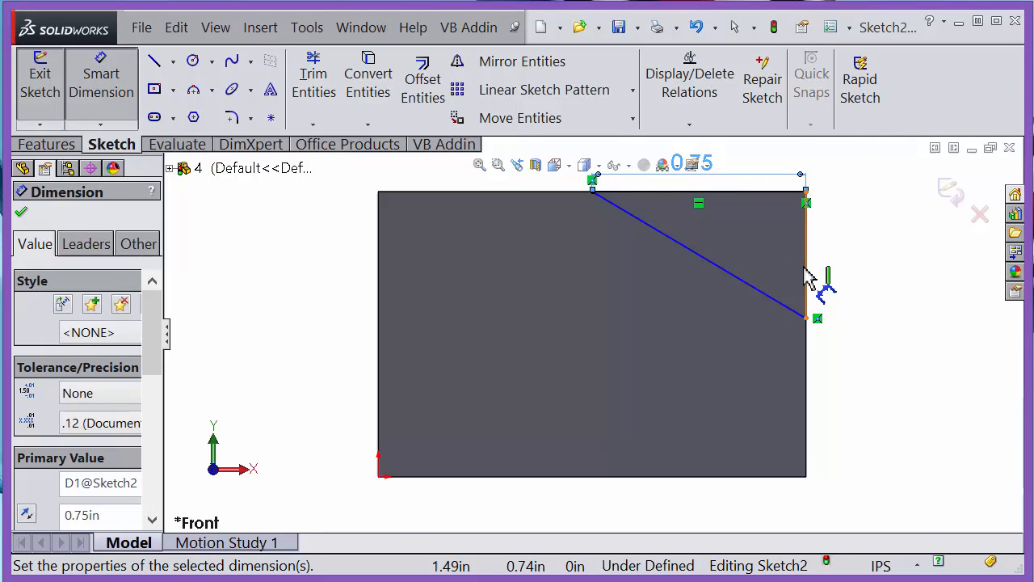
{"action": "left_click", "coordinate": [807, 194]}
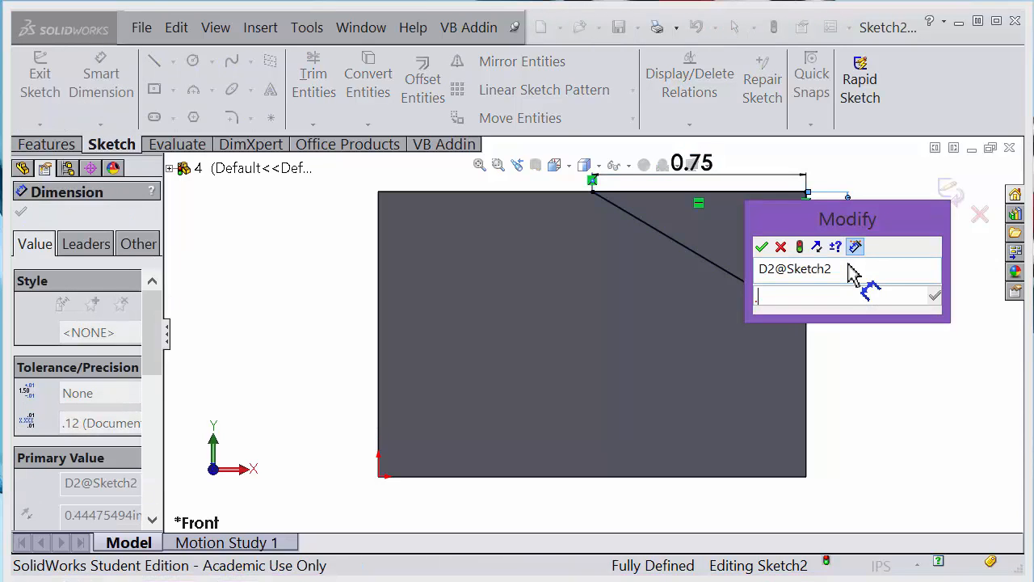
{"action": "left_click", "coordinate": [760, 246]}
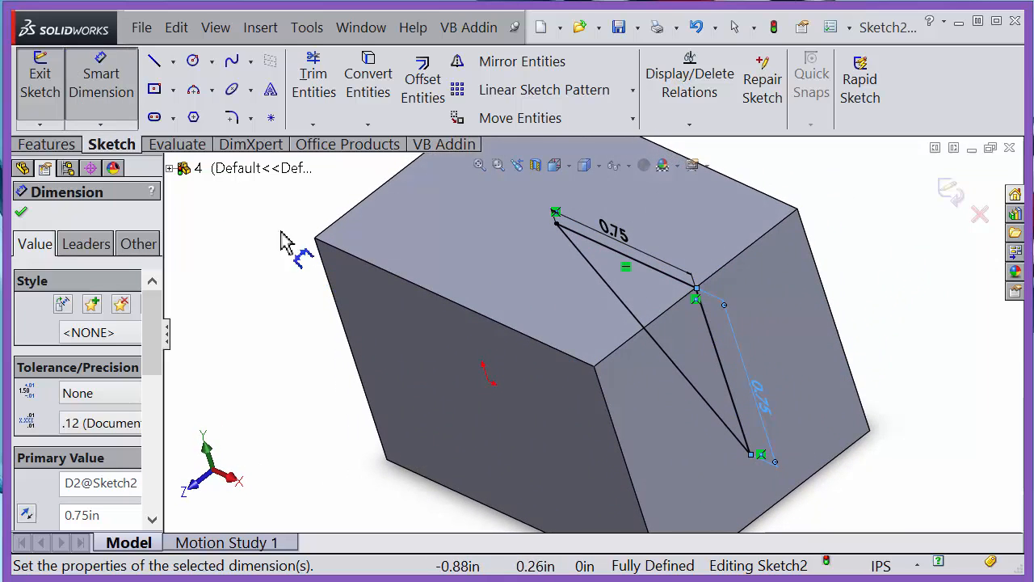
- Set the triangular cut to Mid Plane with a 0.50 in total depth
{"action": "left_click", "coordinate": [46, 144]}
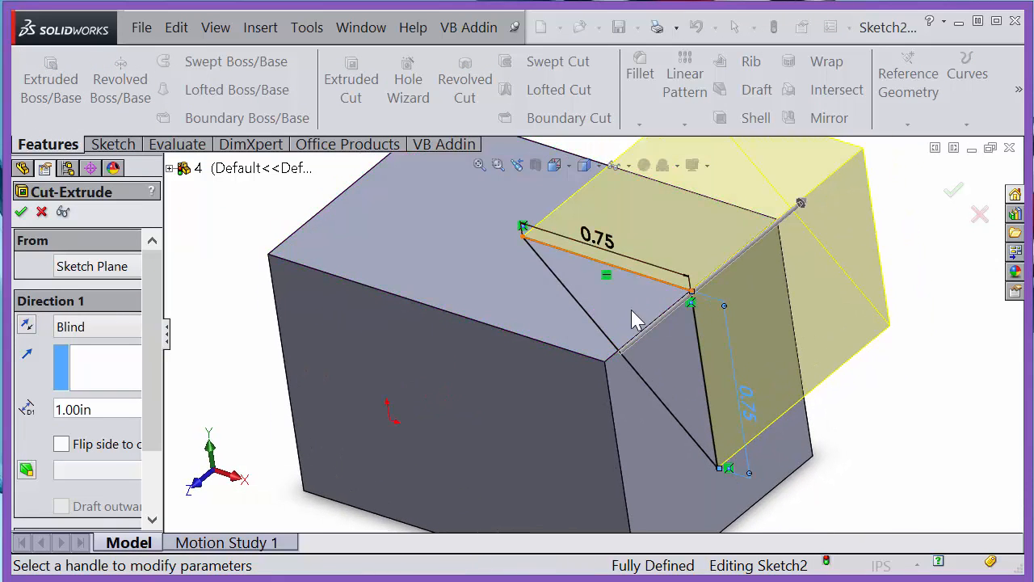
{"action": "left_click", "coordinate": [97, 327]}
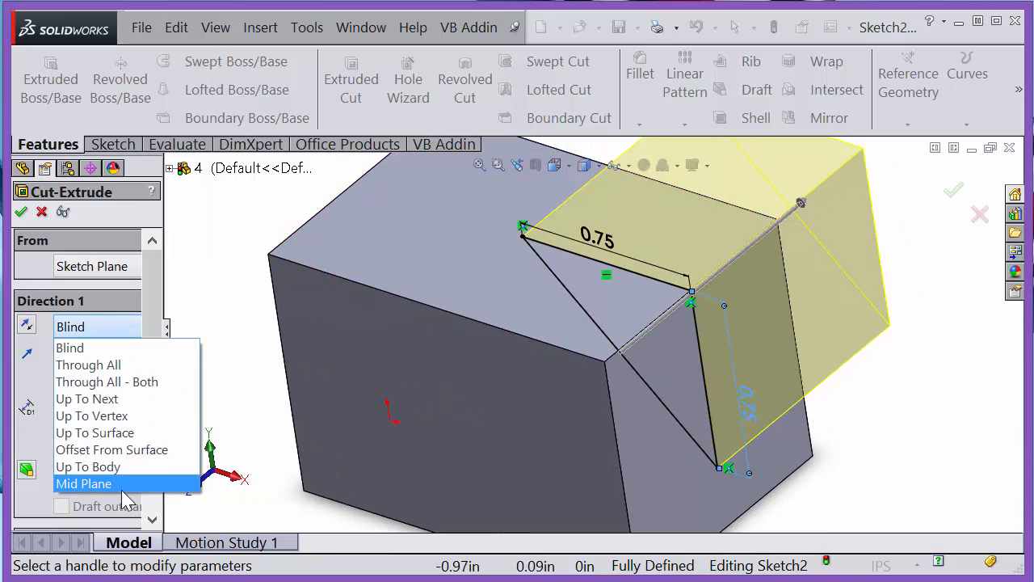
{"action": "left_click", "coordinate": [84, 483]}
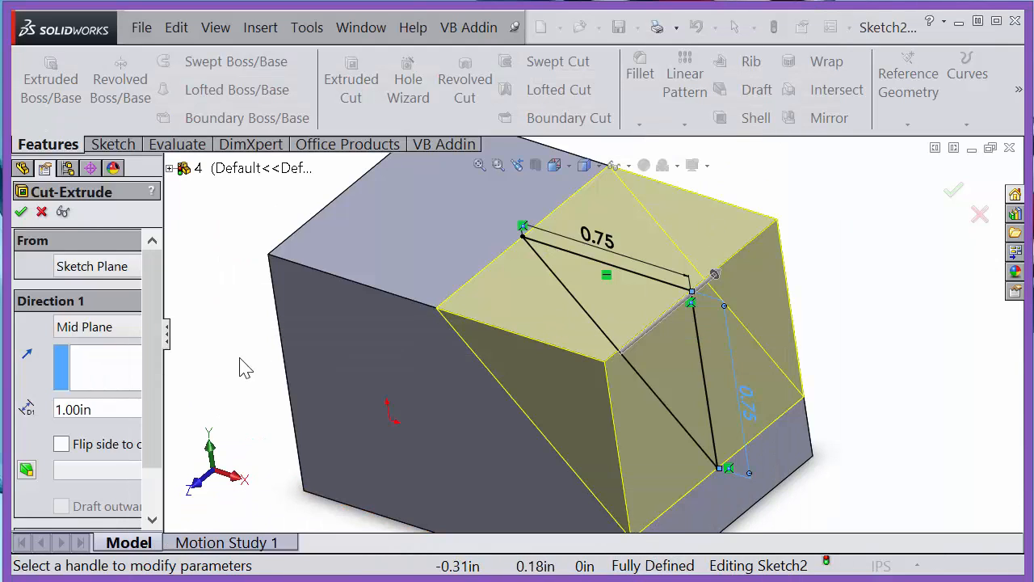
{"action": "triple_click", "coordinate": [71, 408]}
{"action": "type", "text": "0.5"}
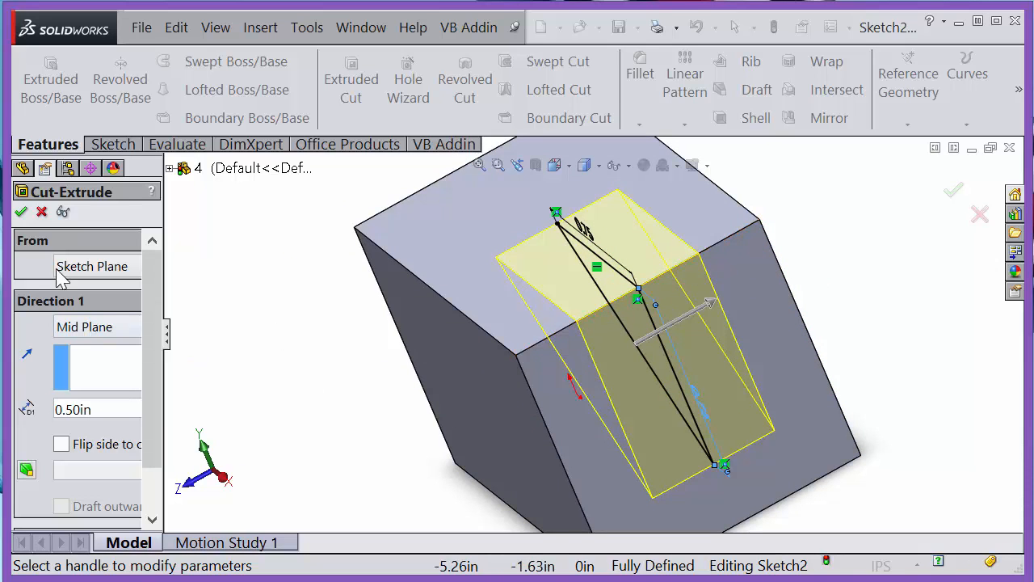
{"action": "left_click", "coordinate": [20, 210]}
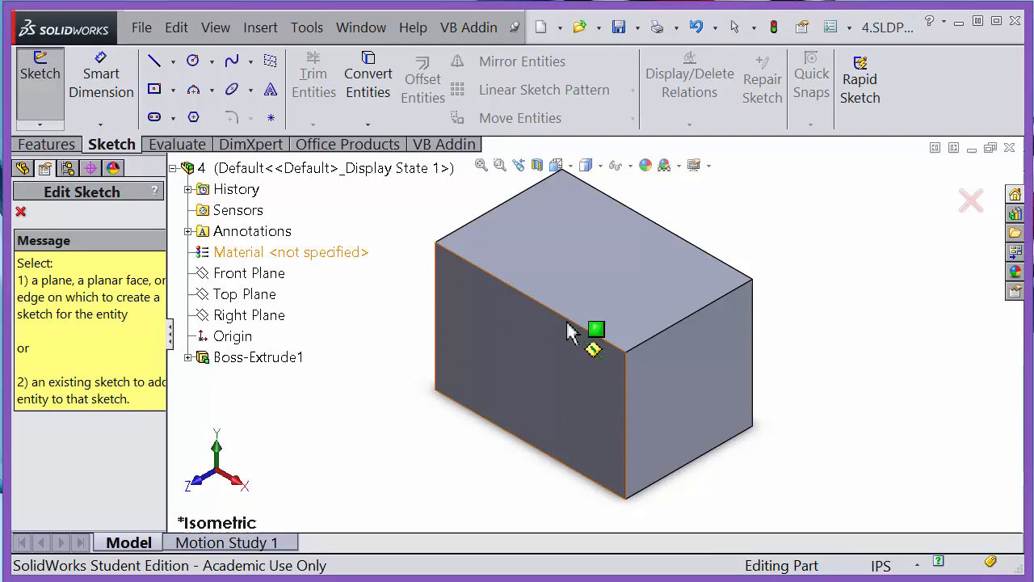
{"action": "mouse_move", "coordinate": [525, 342]}
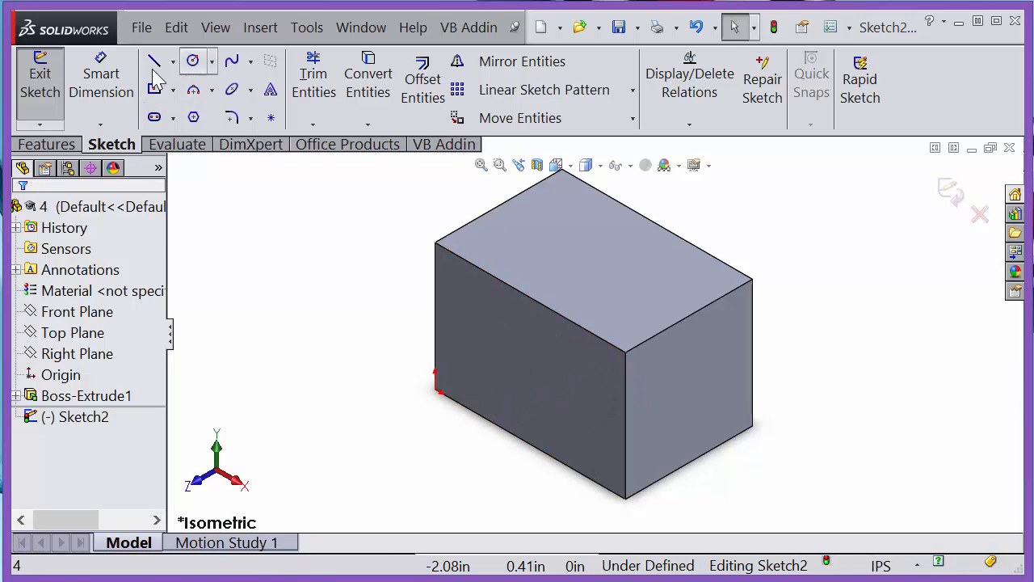
- Draw the triangle on the block's side face with both legs dimensioned 0.75 in
{"action": "left_click", "coordinate": [152, 62]}
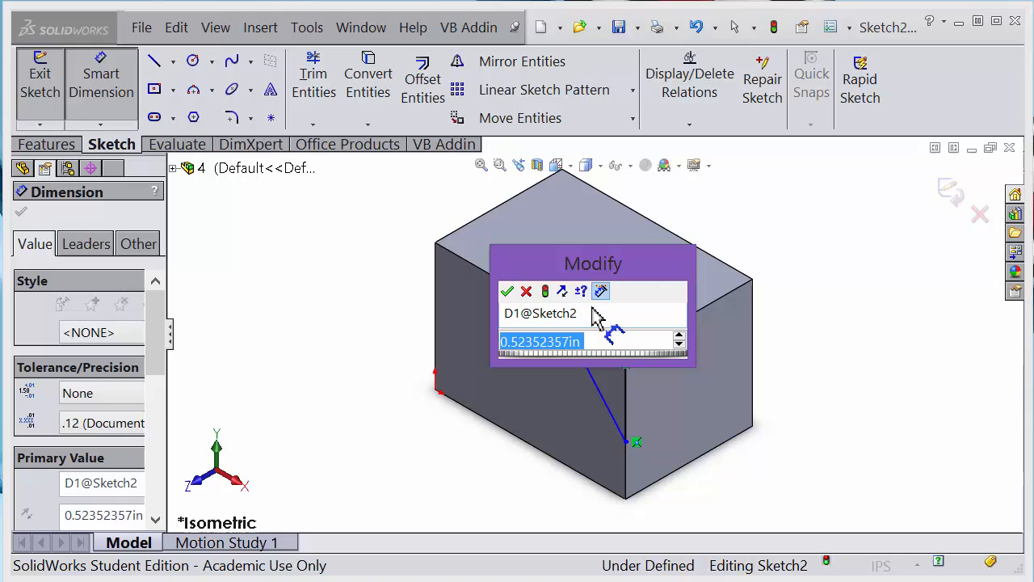
{"action": "type", "text": ".75"}
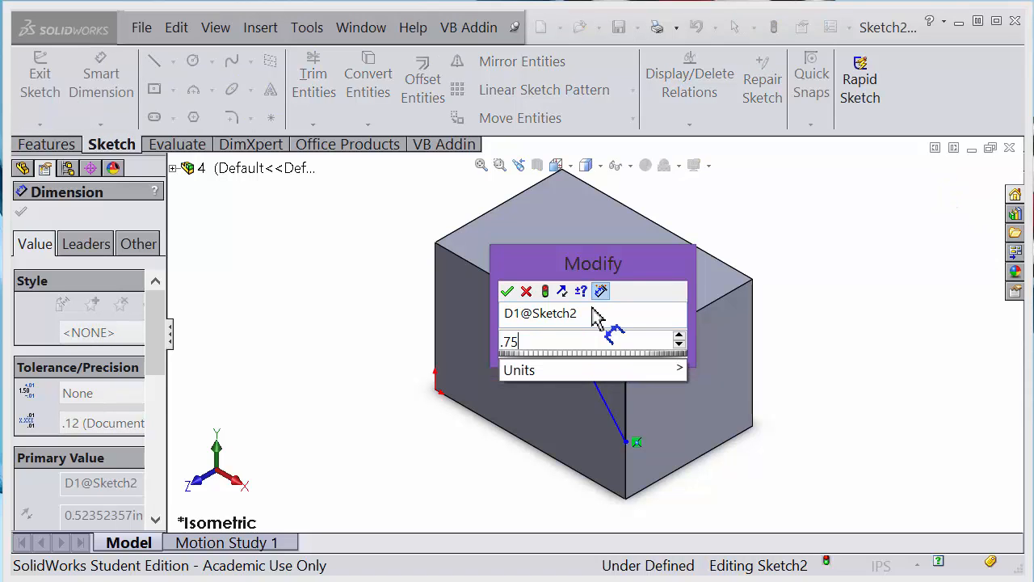
{"action": "left_click", "coordinate": [507, 290]}
{"action": "type", "text": "."}
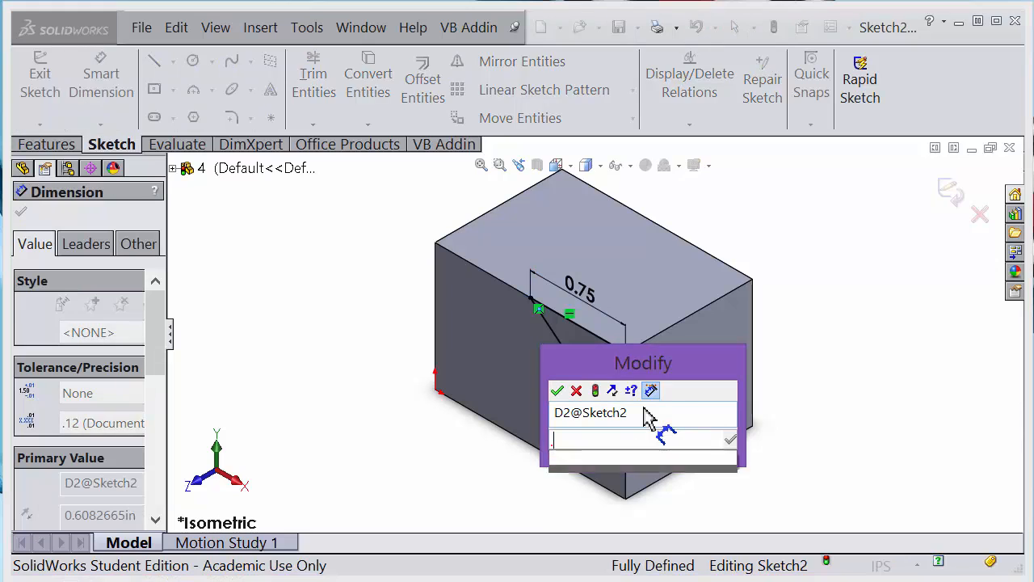
{"action": "left_click", "coordinate": [556, 389]}
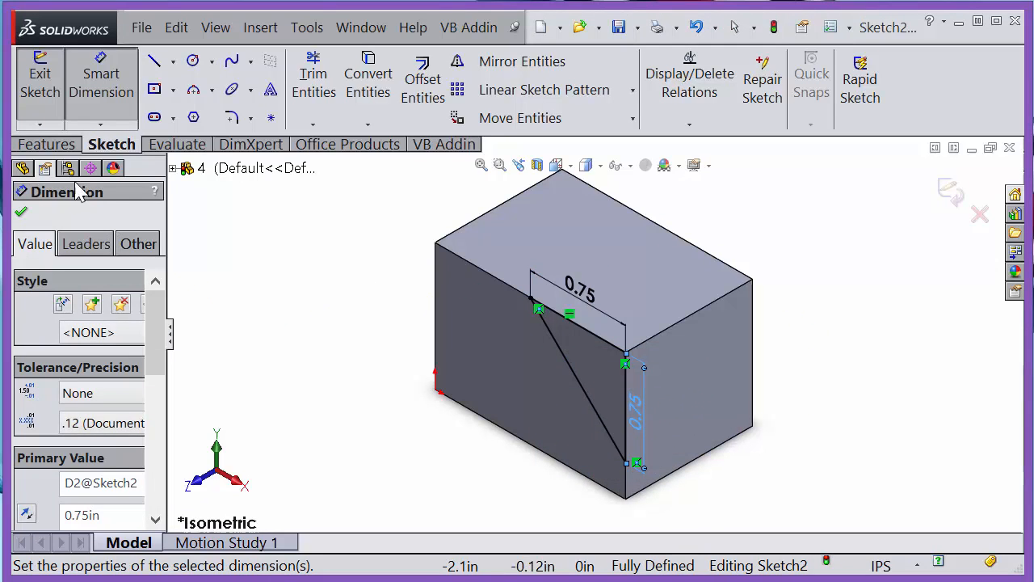
{"action": "left_click", "coordinate": [46, 144]}
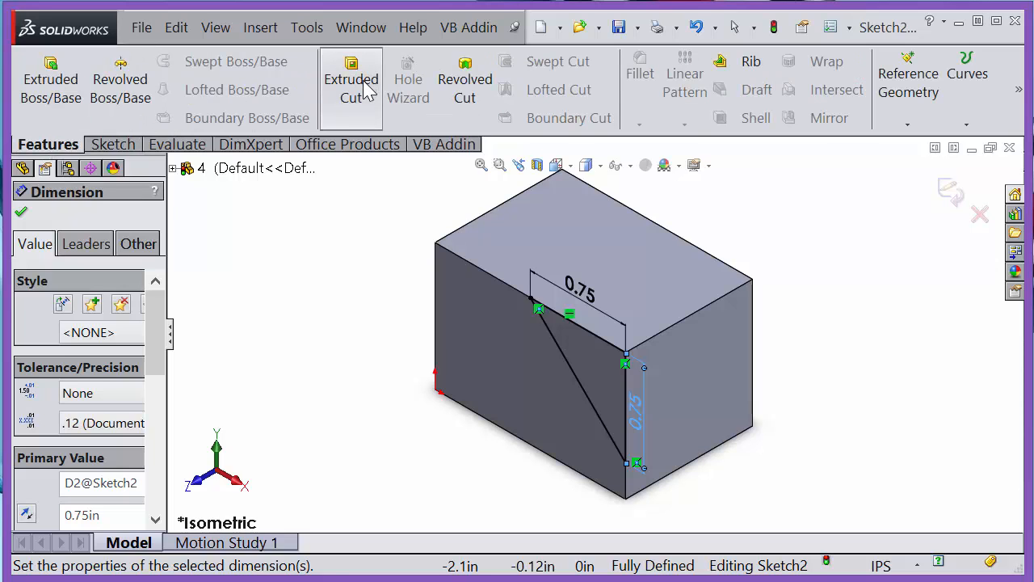
- Start the triangular cut at a 0.25 in offset from the sketch, 1.00 in blind
{"action": "left_click", "coordinate": [351, 77]}
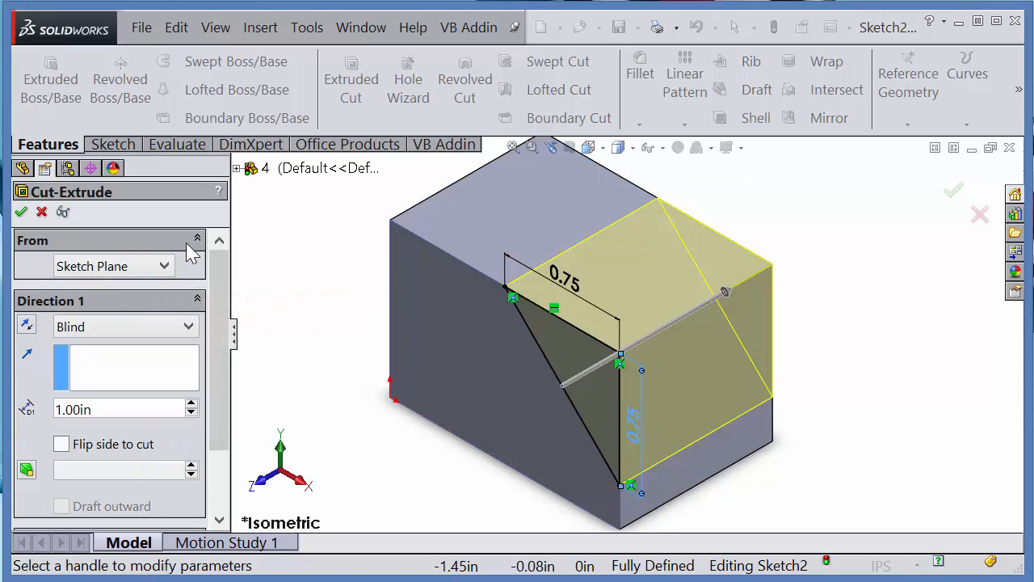
{"action": "mouse_move", "coordinate": [162, 271]}
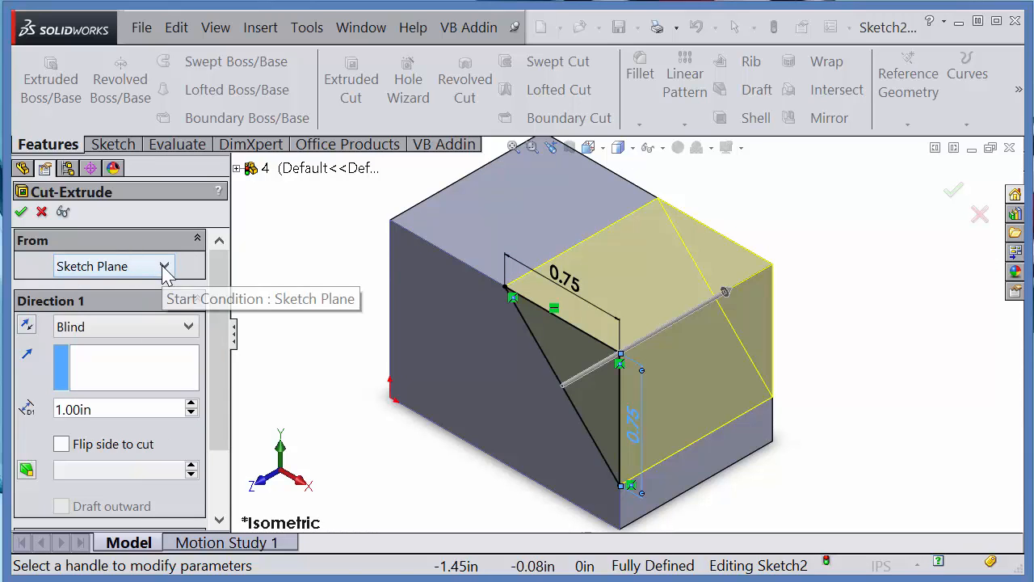
{"action": "left_click", "coordinate": [163, 265]}
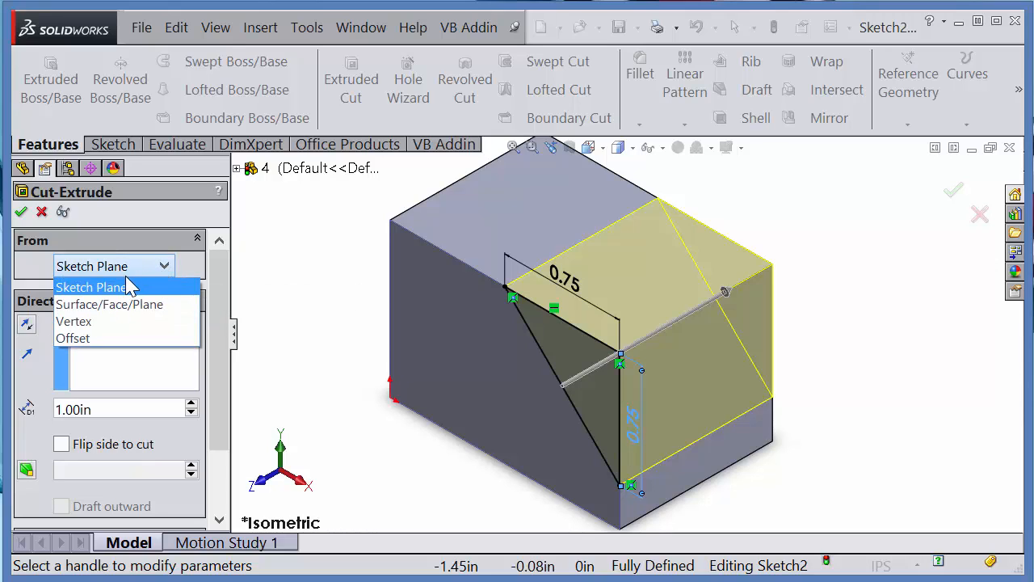
{"action": "mouse_move", "coordinate": [137, 291]}
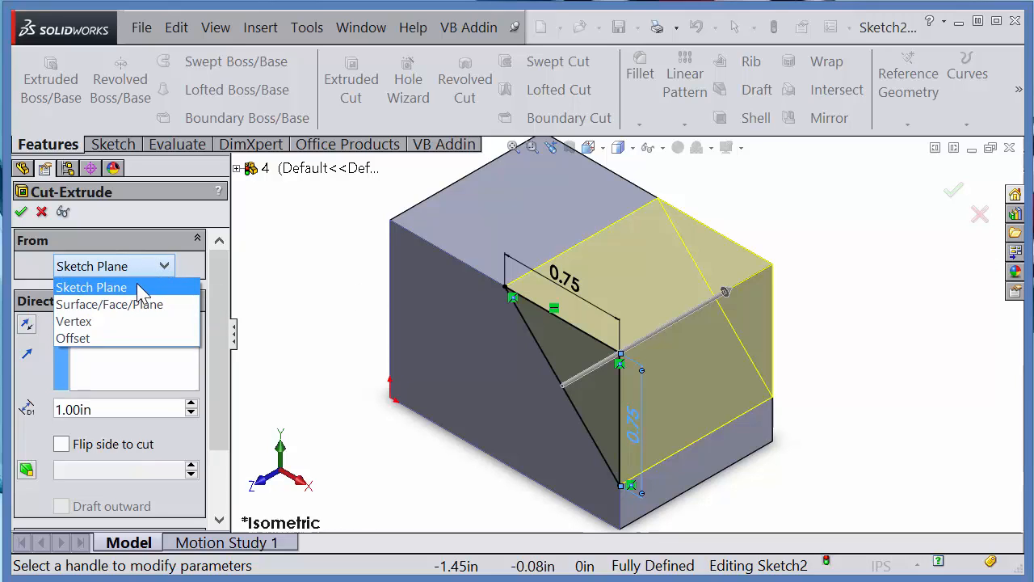
{"action": "mouse_move", "coordinate": [120, 337]}
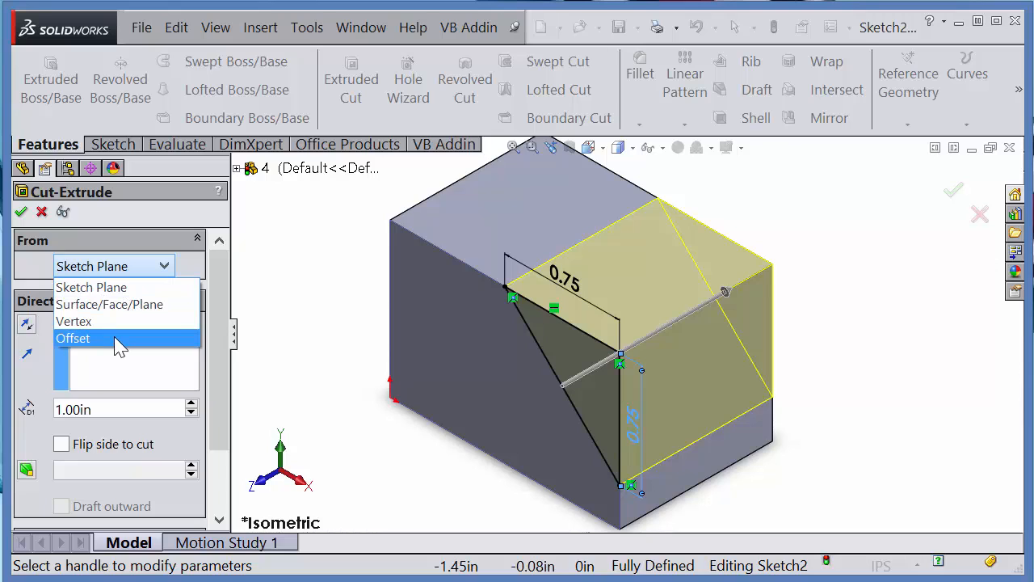
{"action": "left_click", "coordinate": [74, 337]}
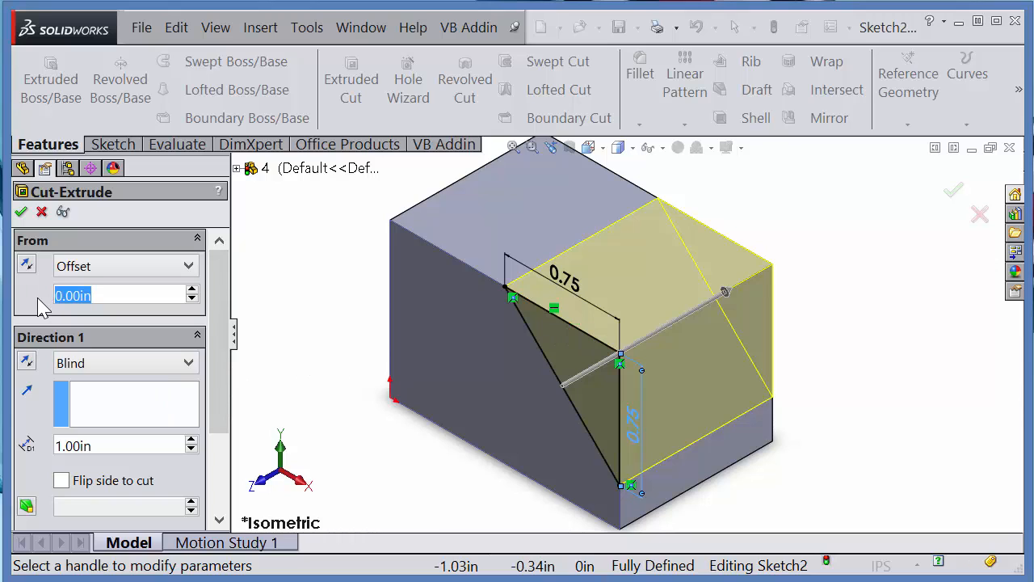
{"action": "type", "text": ".25"}
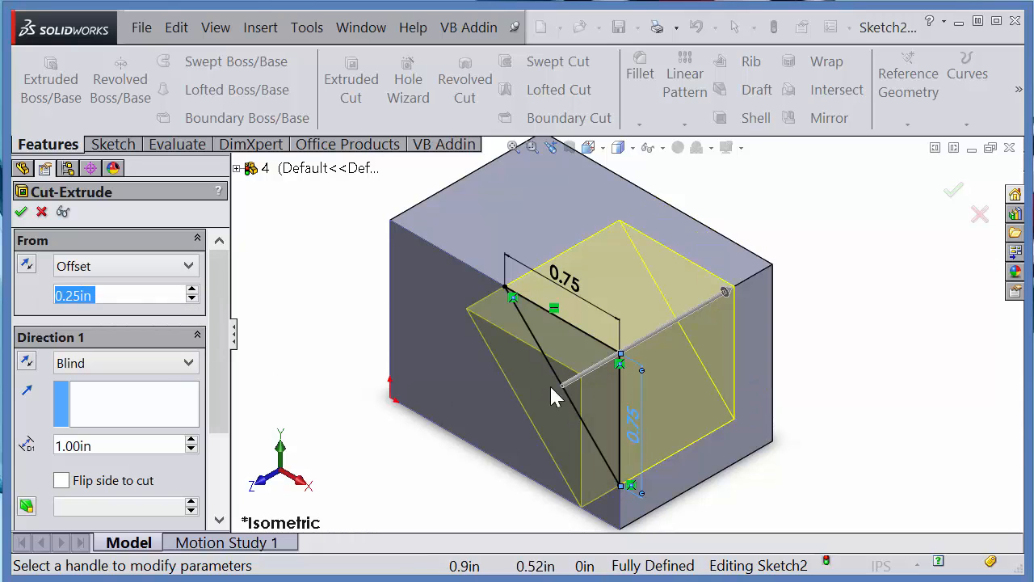
{"action": "mouse_move", "coordinate": [66, 334]}
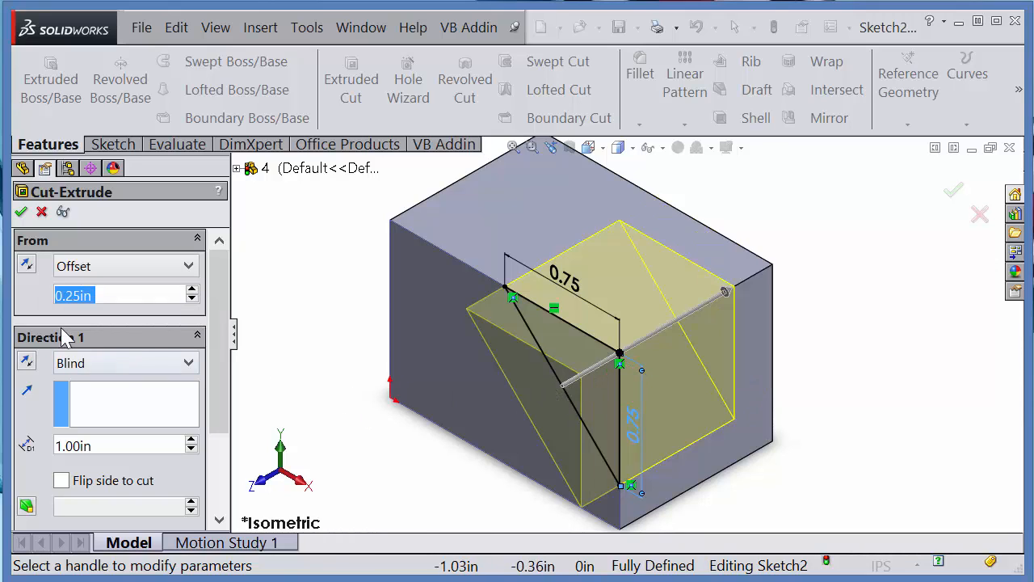